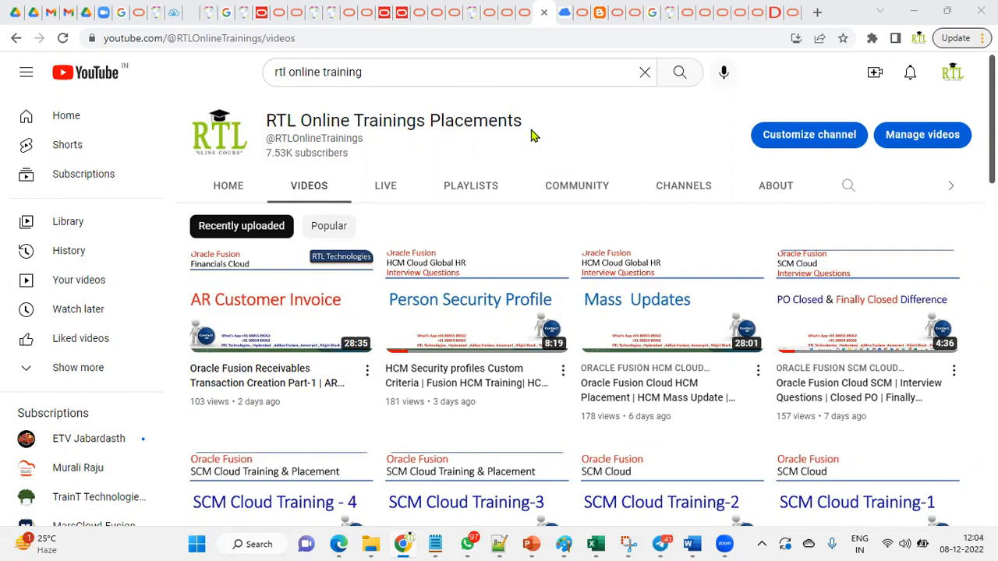
{"action": "mouse_move", "coordinate": [463, 195]}
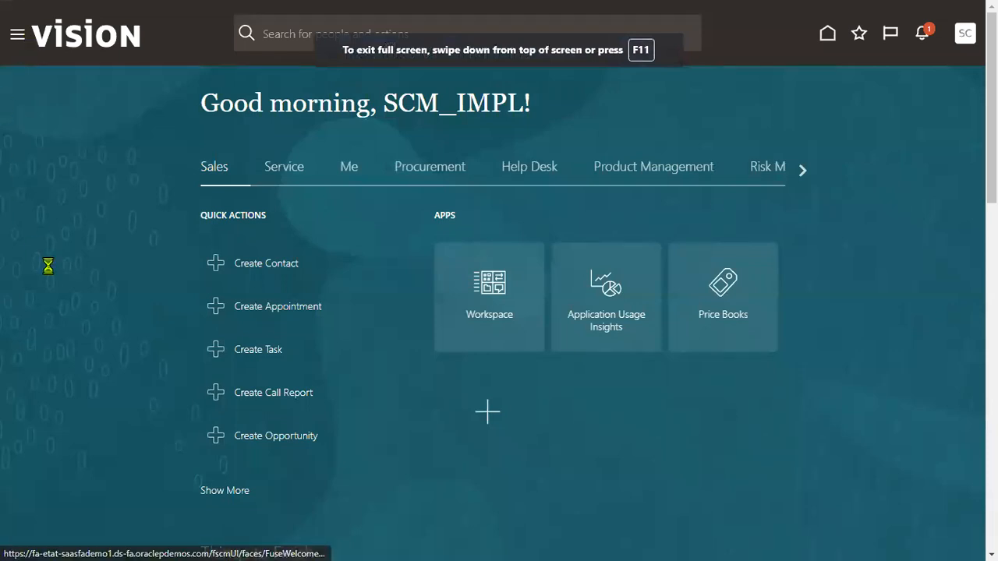
- Open the Order Management work area from the Navigator
{"action": "left_click", "coordinate": [17, 33]}
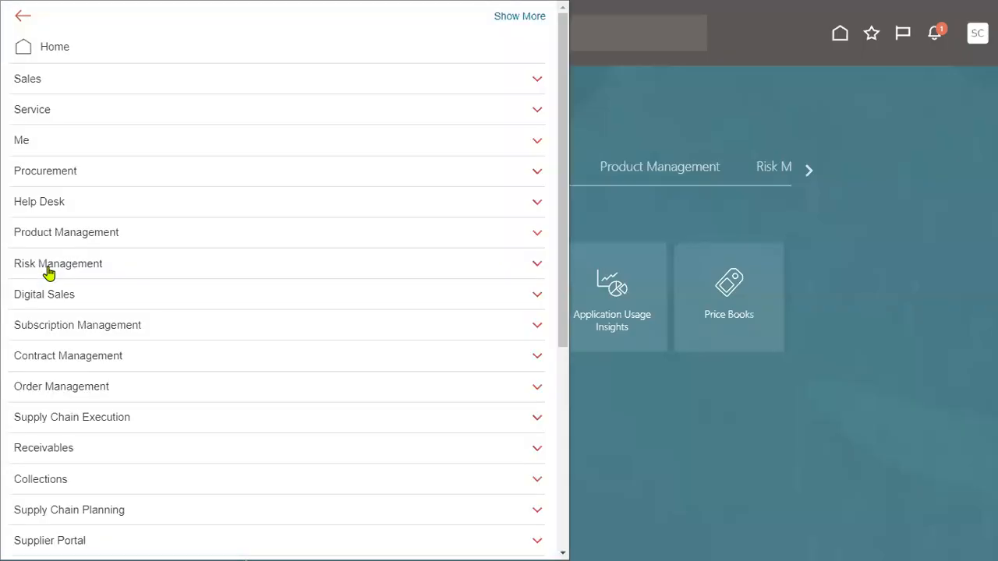
{"action": "mouse_move", "coordinate": [311, 303]}
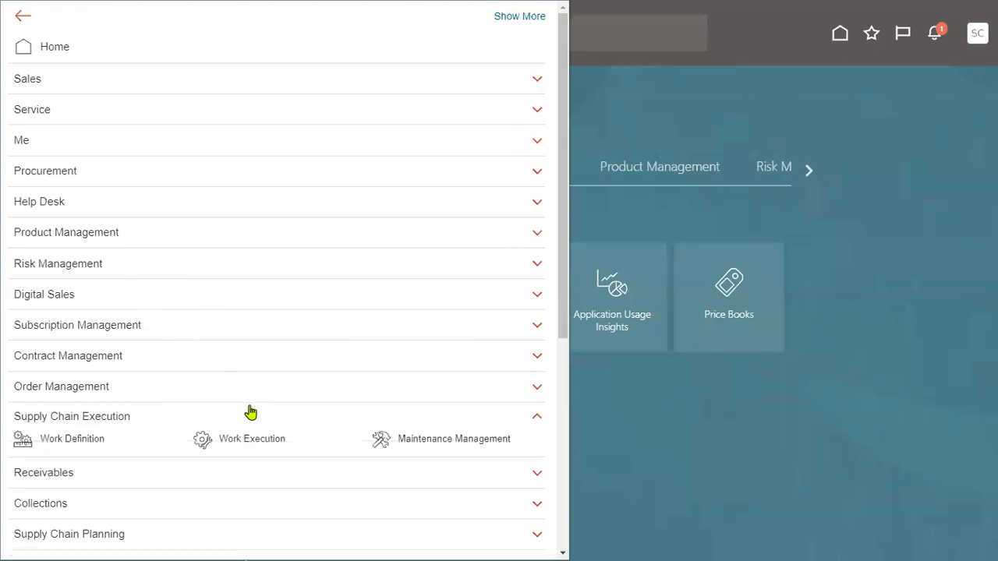
{"action": "left_click", "coordinate": [61, 386]}
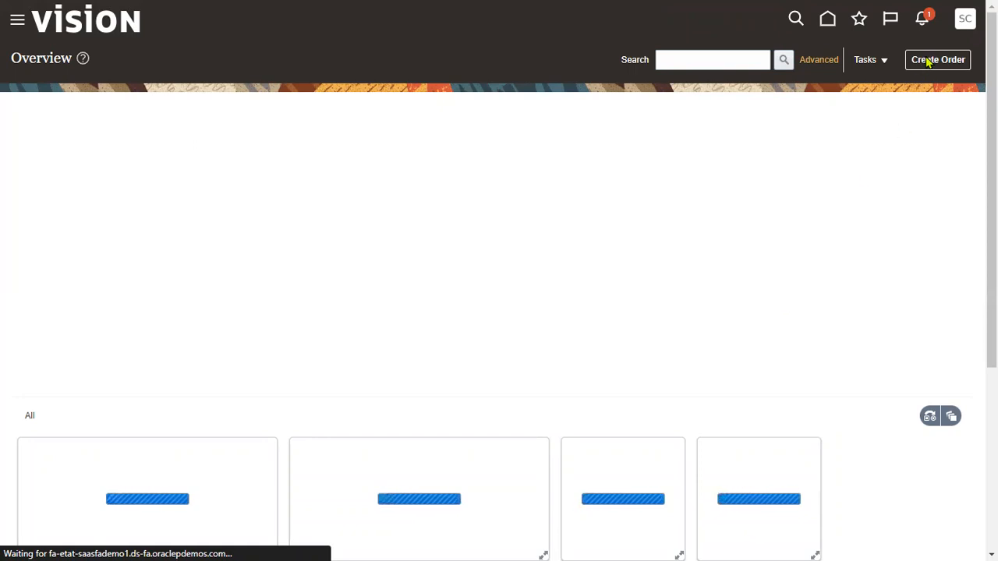
{"action": "mouse_move", "coordinate": [811, 305]}
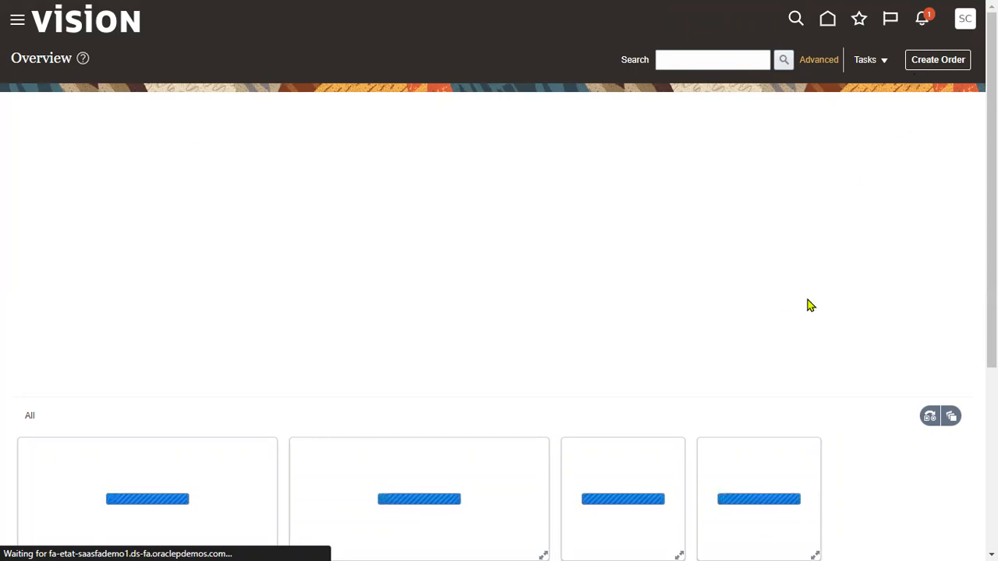
{"action": "mouse_move", "coordinate": [275, 333]}
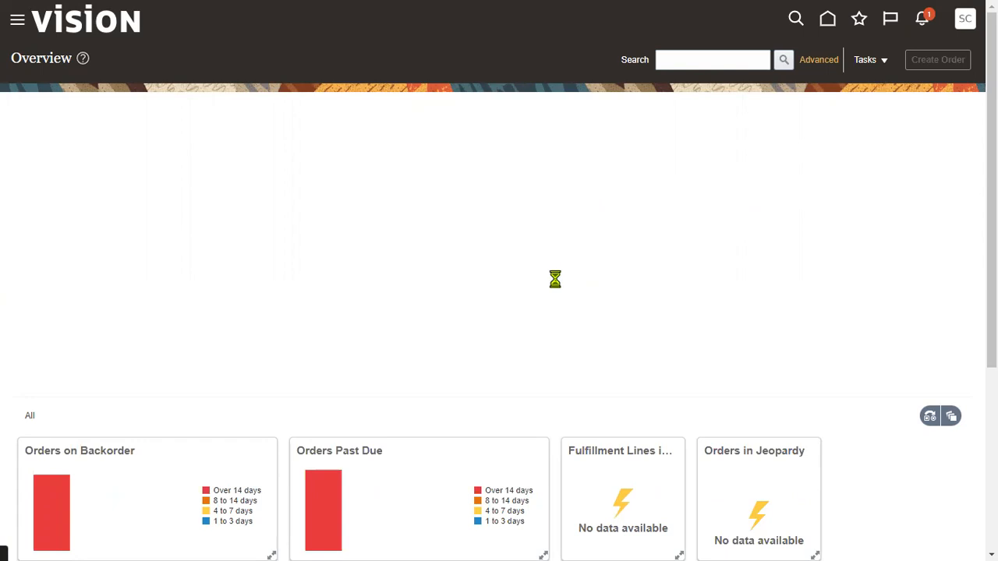
{"action": "mouse_move", "coordinate": [527, 285]}
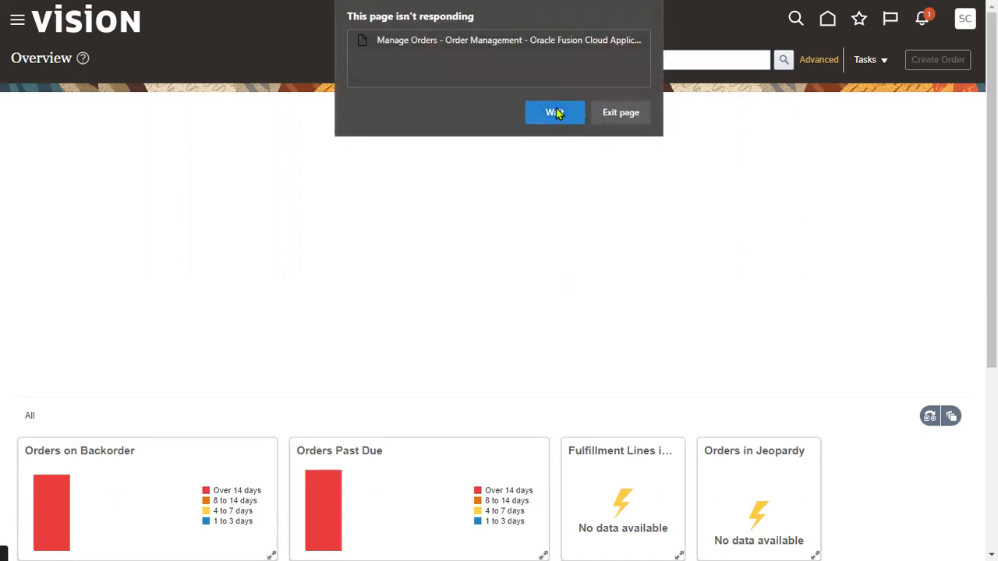
- Wait out the unresponsive Overview page, then start a new sales order
{"action": "left_click", "coordinate": [554, 113]}
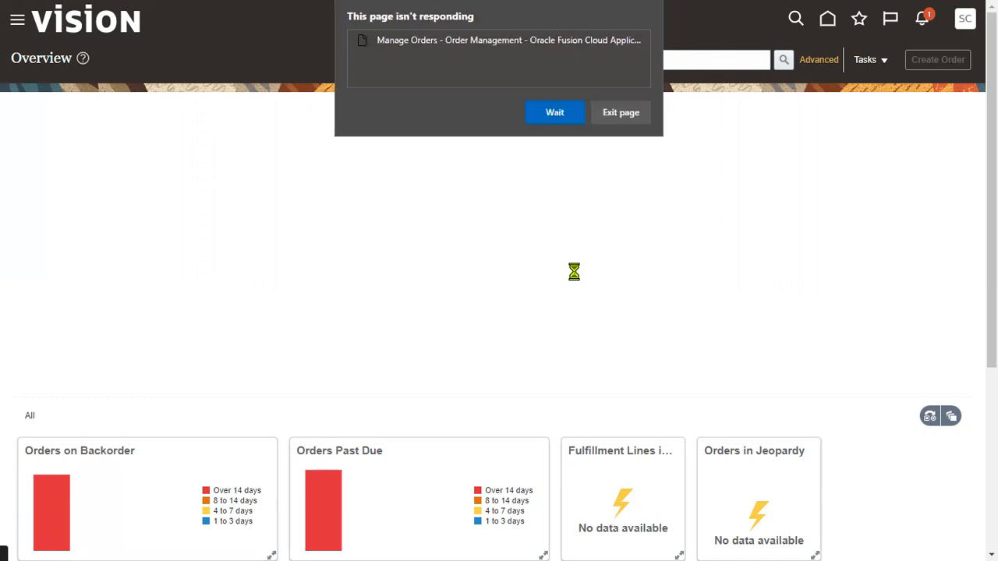
{"action": "left_click", "coordinate": [555, 112]}
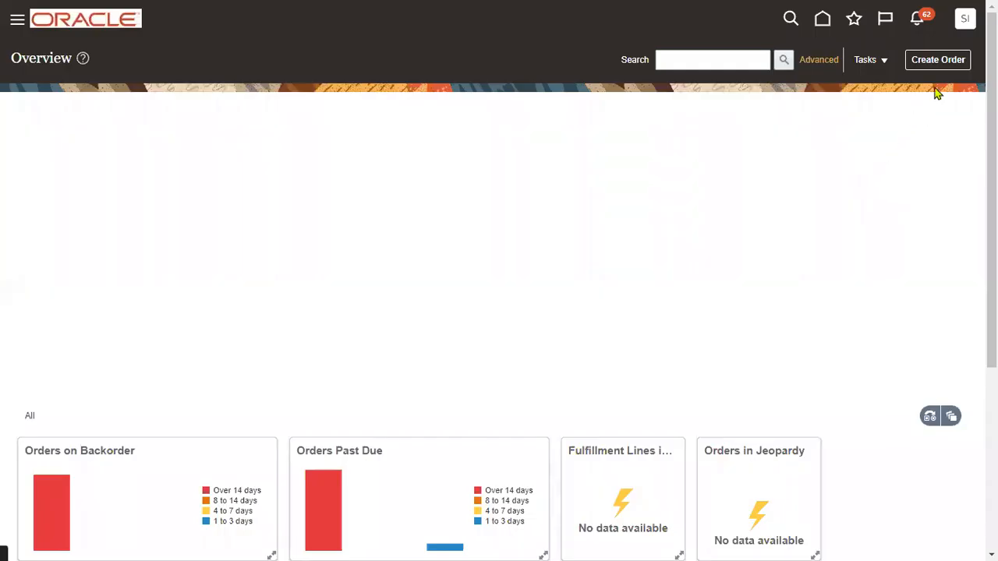
{"action": "left_click", "coordinate": [937, 59]}
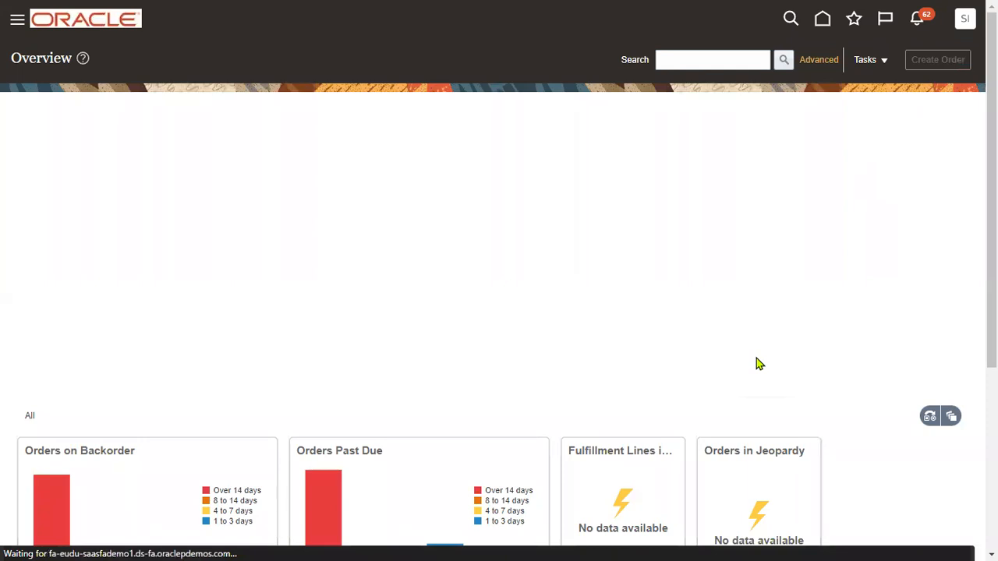
{"action": "left_click", "coordinate": [937, 59]}
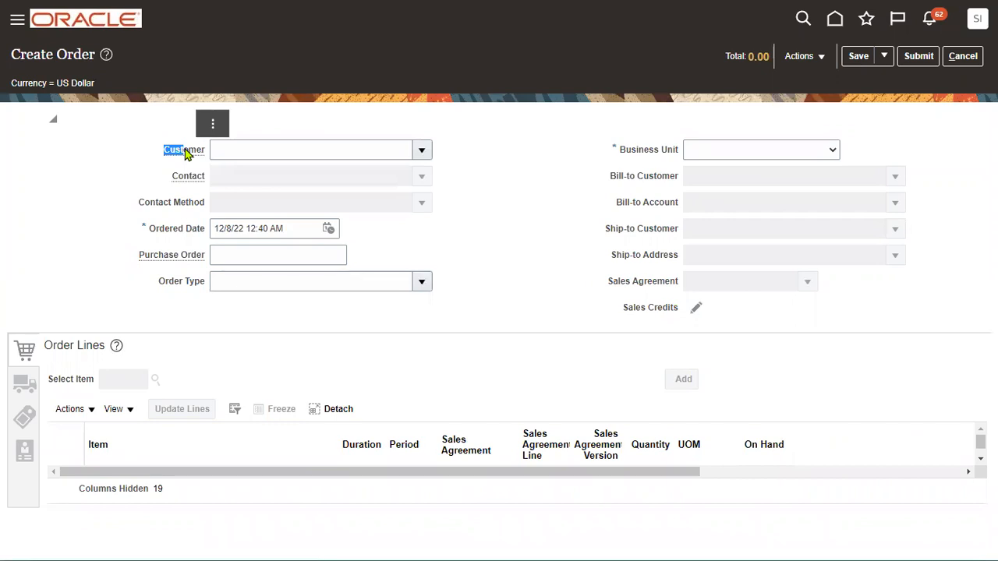
- Enter customer Business World and choose business unit US1 Business Unit1 in the order header
{"action": "type", "text": "Business World"}
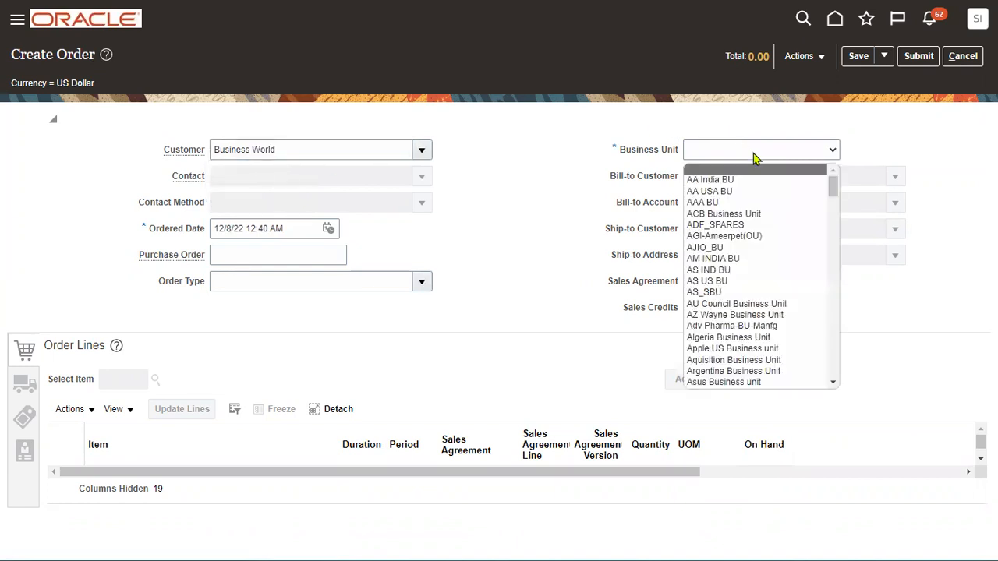
{"action": "scroll", "scroll_direction": "down", "scroll_amount": 3}
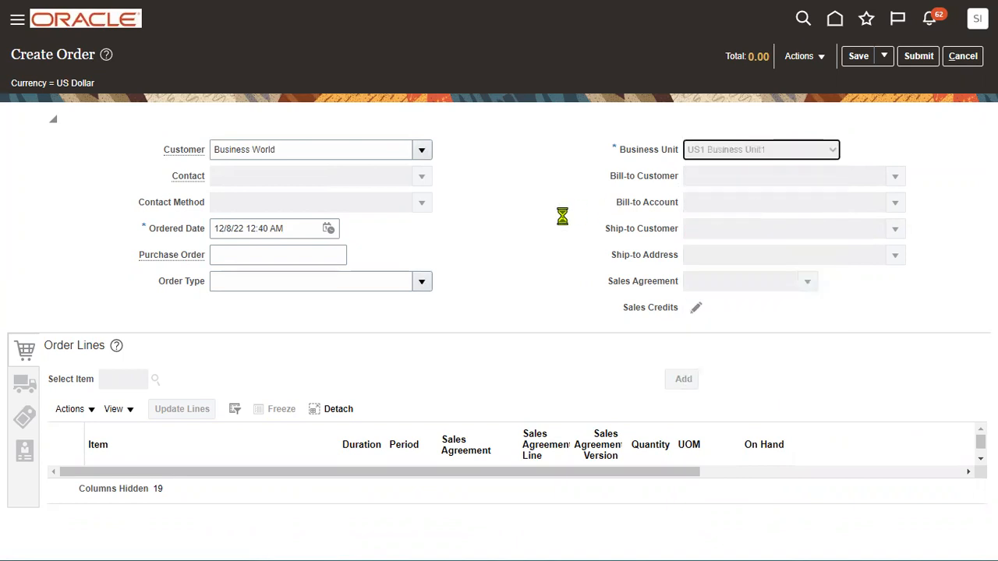
{"action": "mouse_move", "coordinate": [527, 227]}
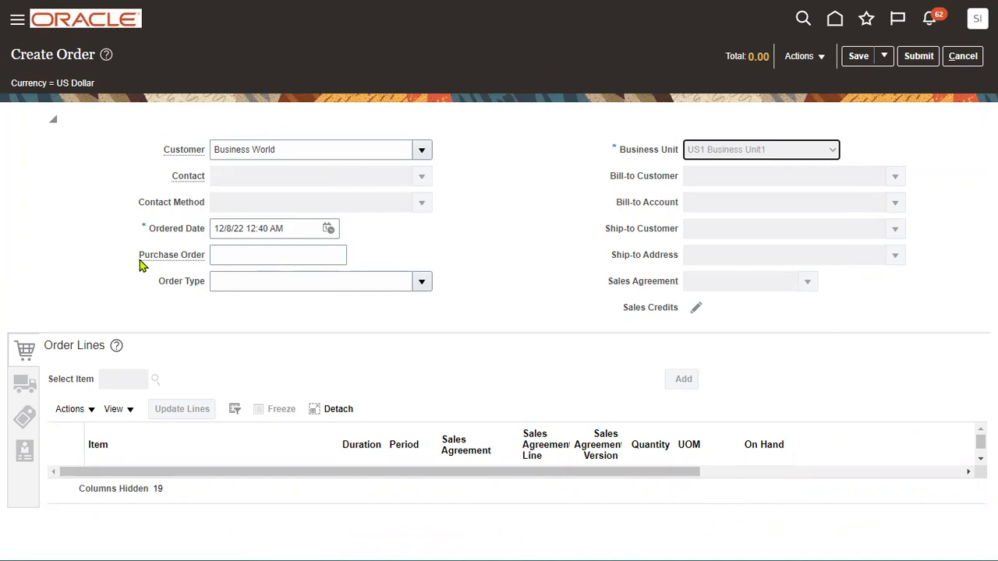
{"action": "mouse_move", "coordinate": [172, 260]}
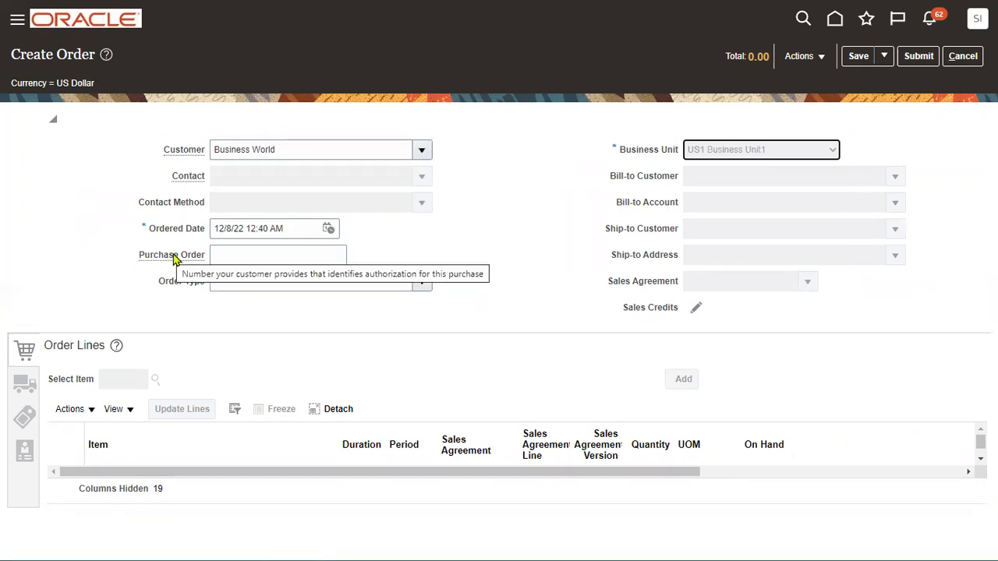
{"action": "mouse_move", "coordinate": [183, 260]}
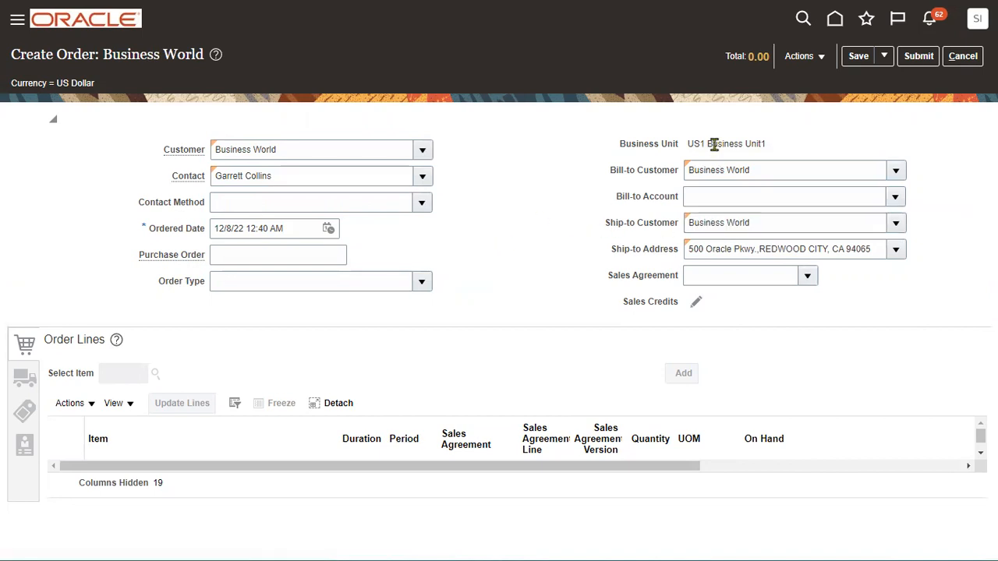
{"action": "double_click", "coordinate": [725, 143]}
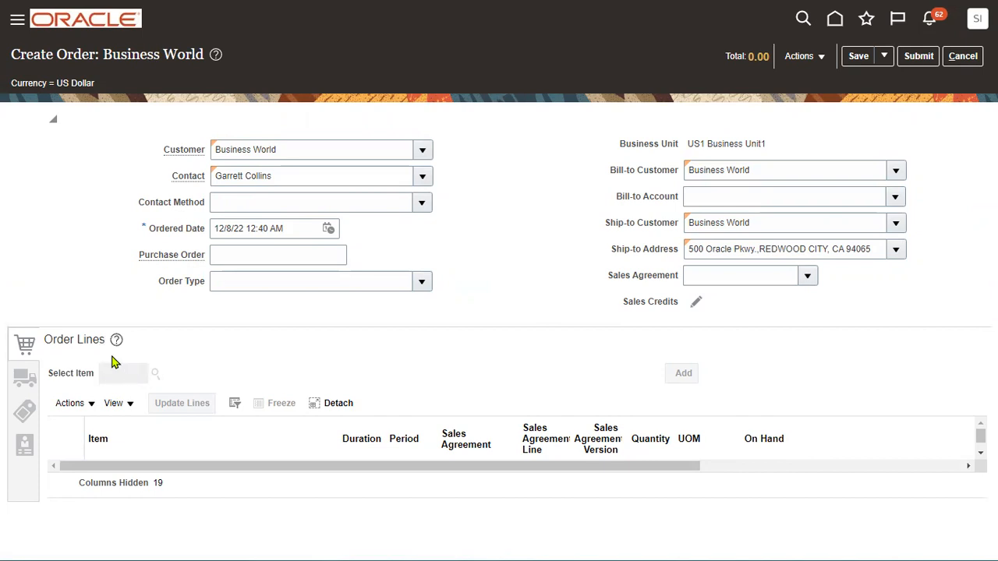
{"action": "mouse_move", "coordinate": [127, 364]}
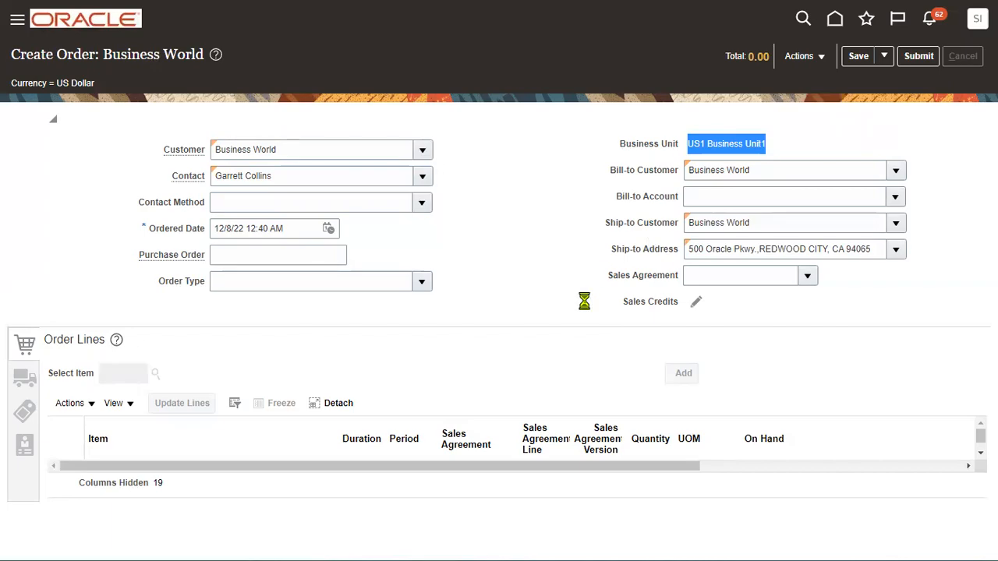
- Abandon the unsaved Business World order without saving and begin another new sales order
{"action": "left_click", "coordinate": [963, 55]}
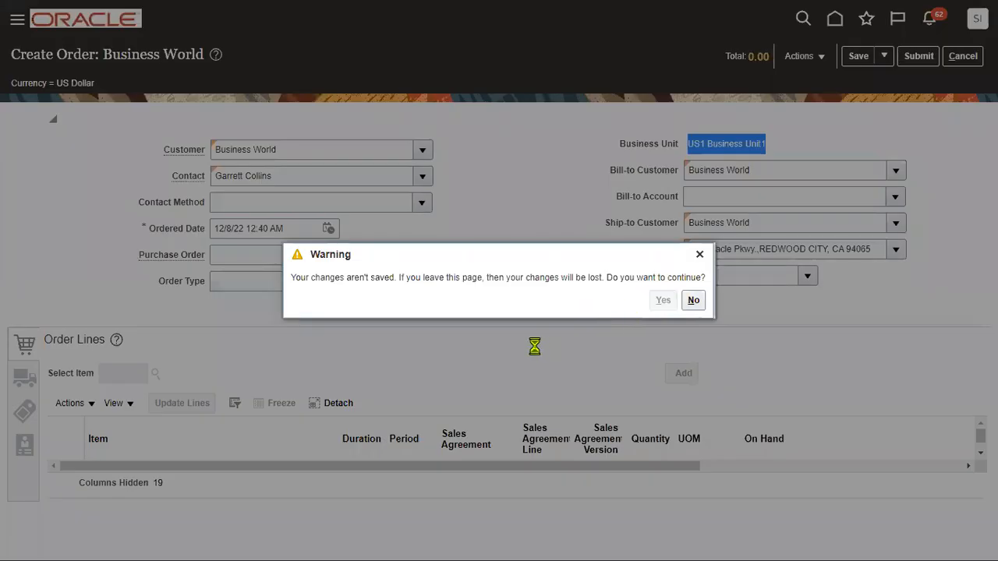
{"action": "left_click", "coordinate": [663, 300]}
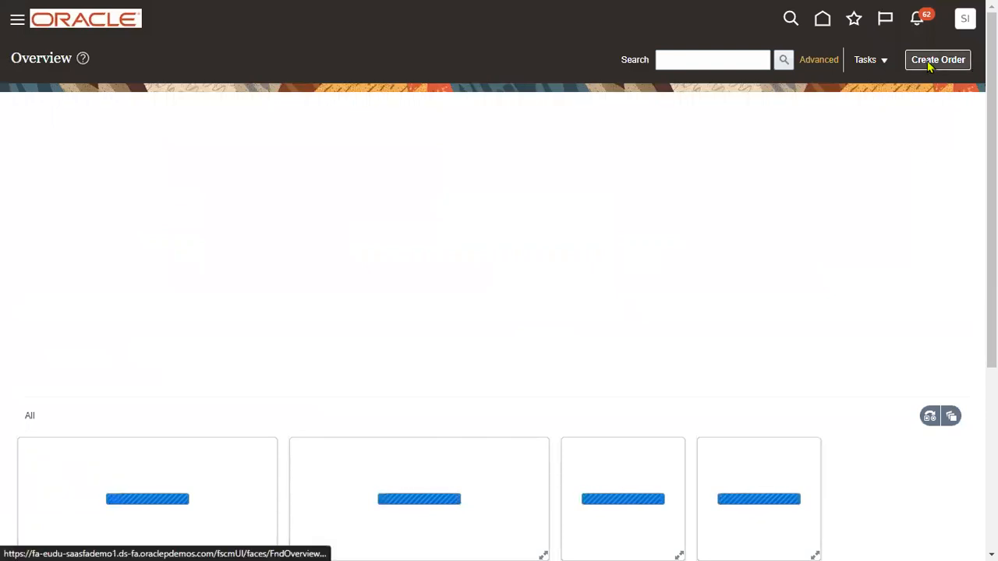
{"action": "left_click", "coordinate": [937, 59]}
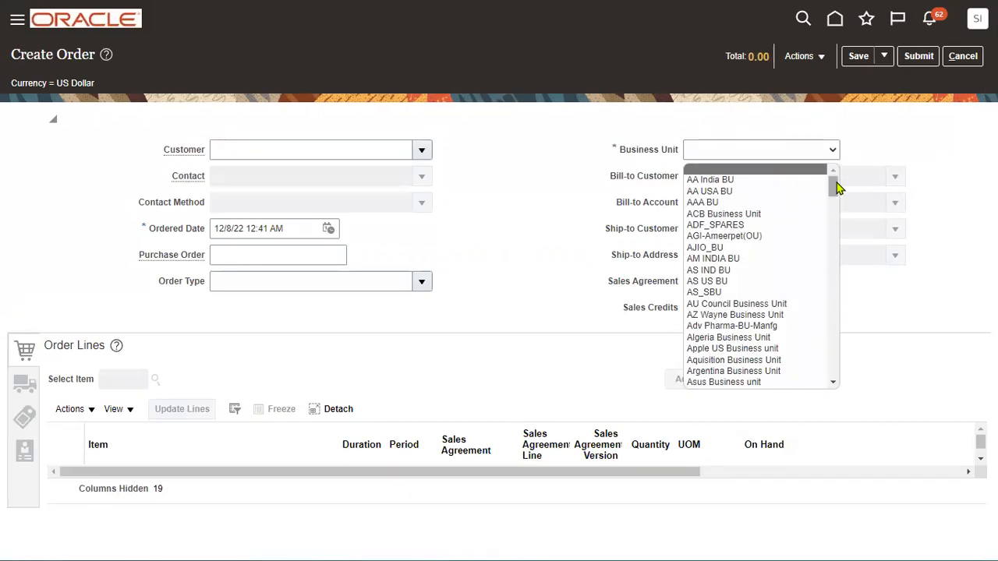
{"action": "scroll", "scroll_direction": "down", "scroll_amount": 3}
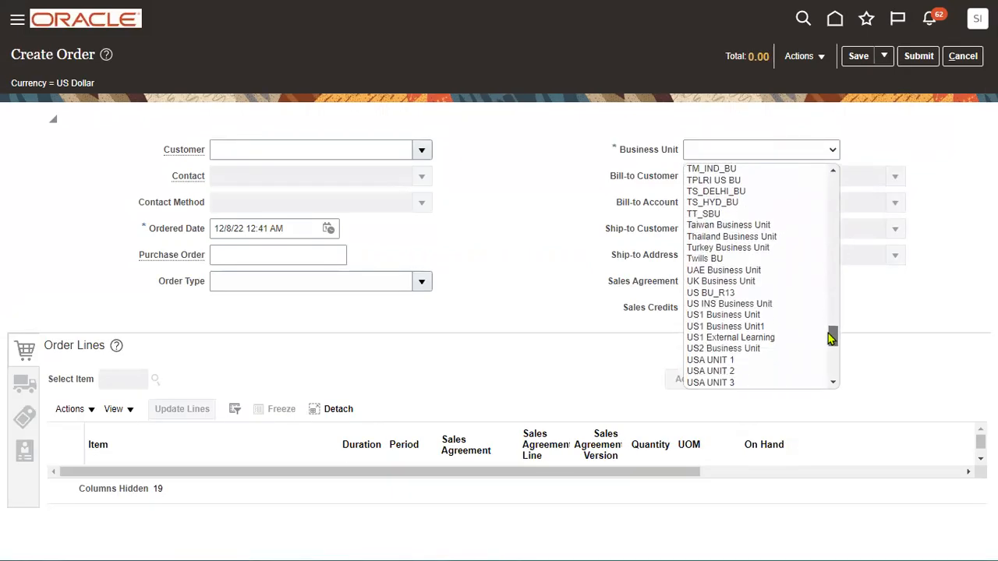
{"action": "left_click", "coordinate": [723, 314]}
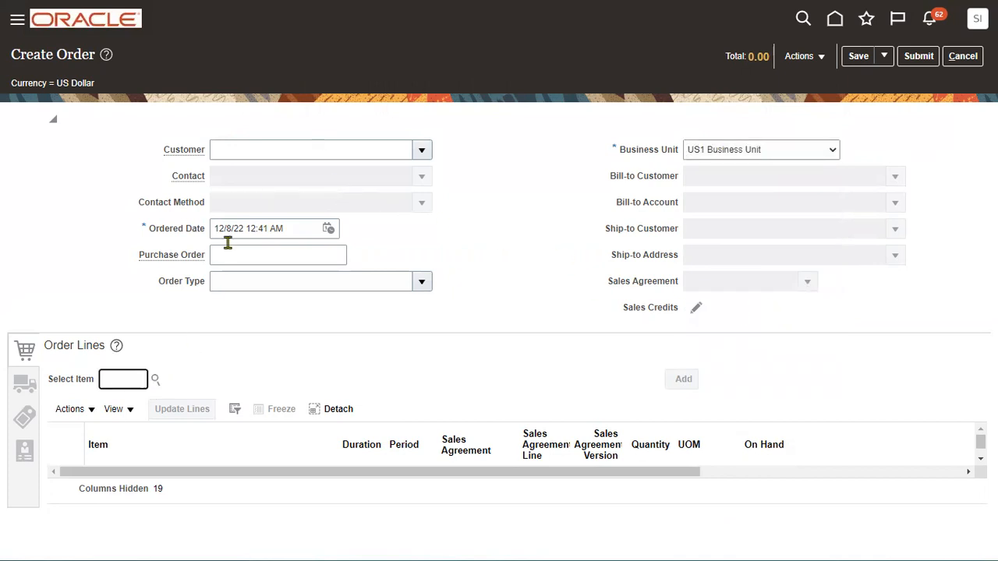
{"action": "type", "text": "AS"}
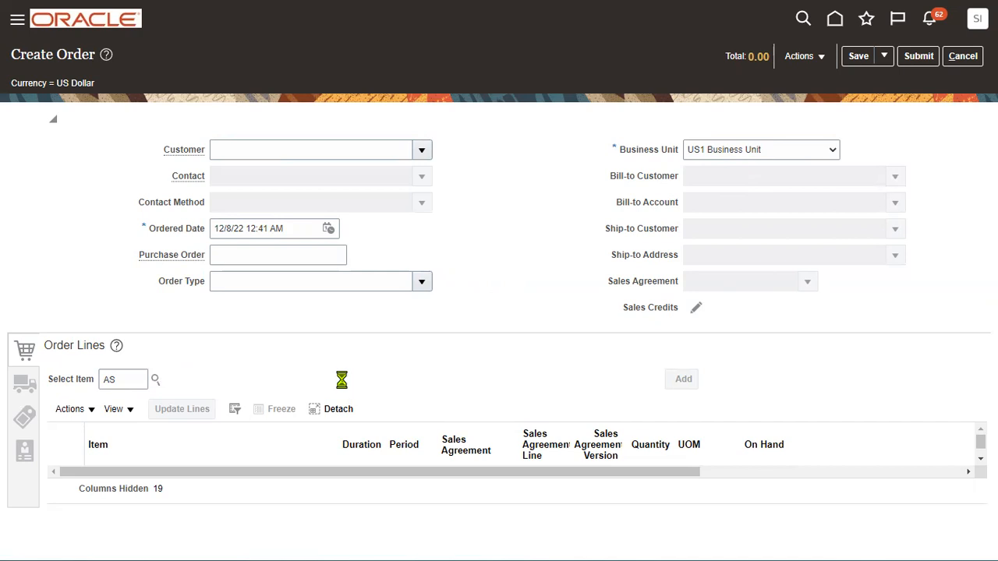
{"action": "left_click", "coordinate": [155, 379]}
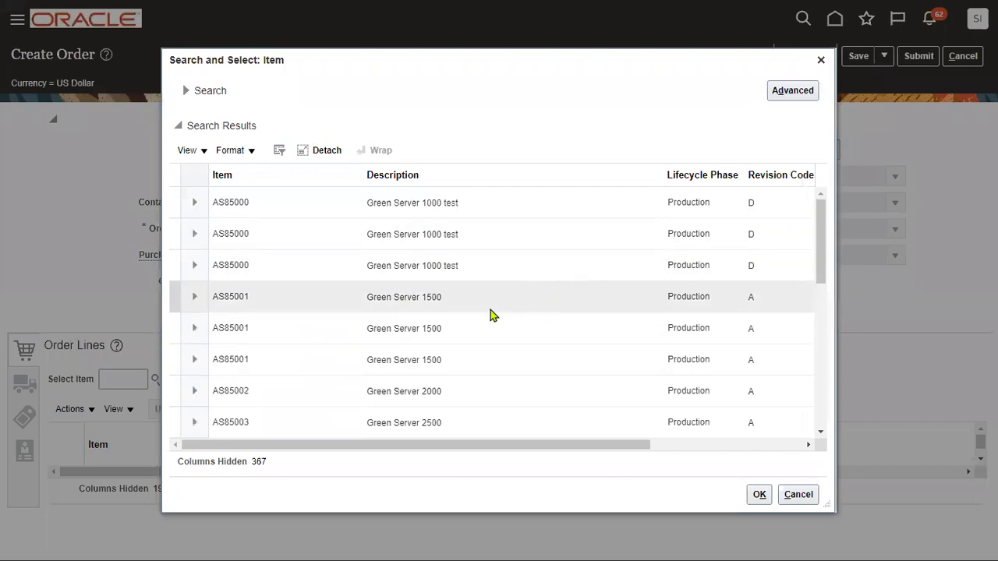
{"action": "left_click", "coordinate": [798, 494]}
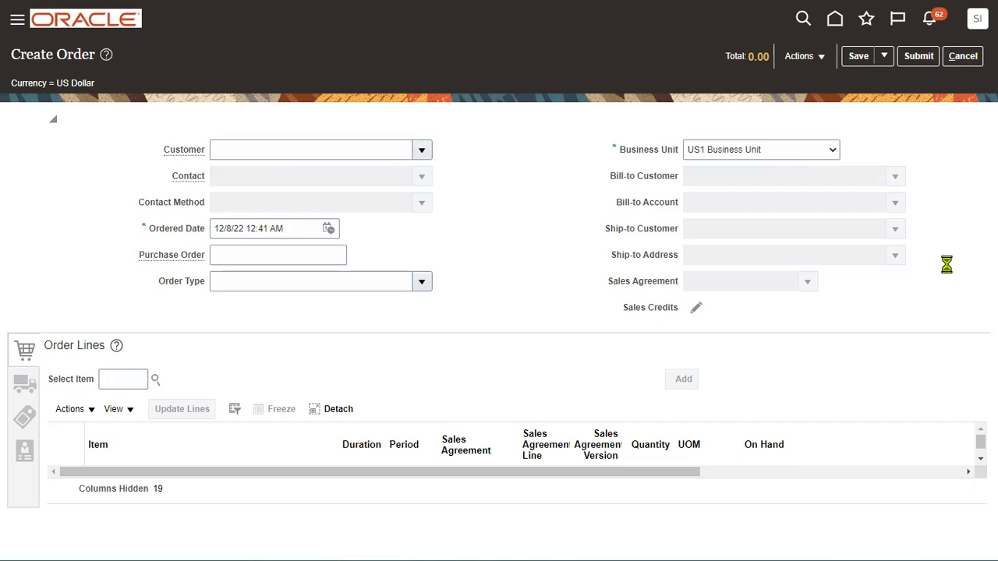
{"action": "left_click", "coordinate": [976, 18]}
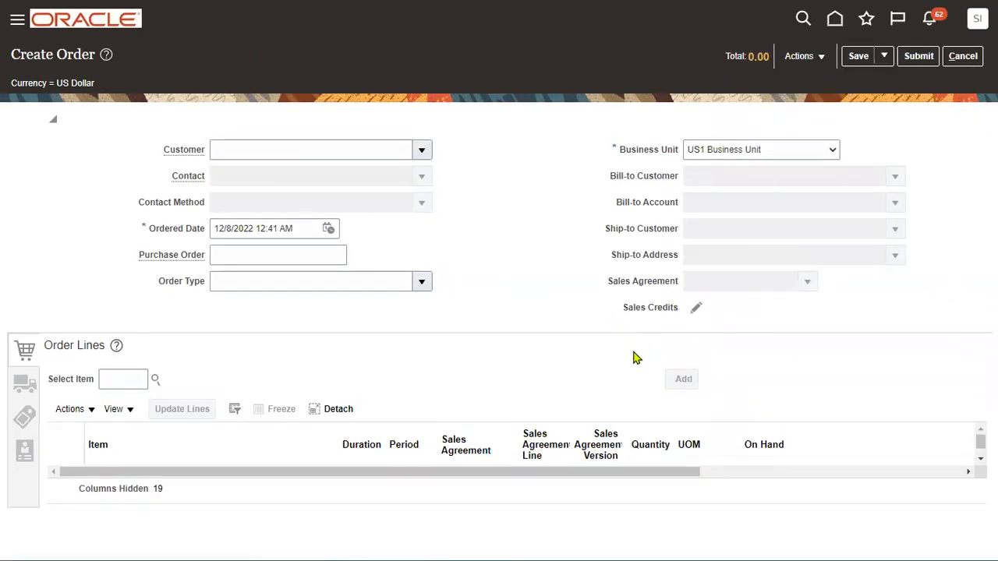
- Cancel the sales order and confirm leaving without saving
{"action": "left_click", "coordinate": [963, 55]}
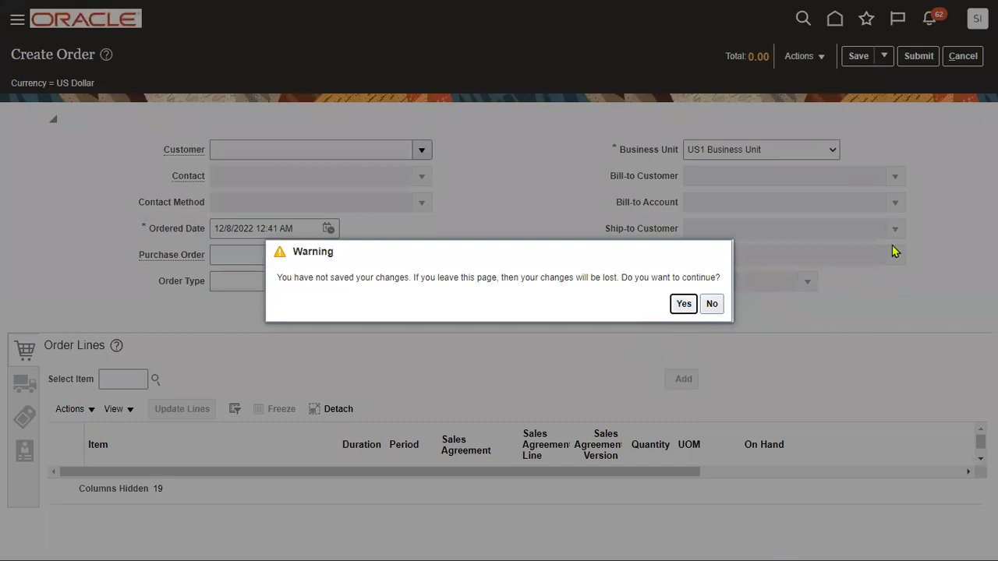
{"action": "mouse_move", "coordinate": [918, 195]}
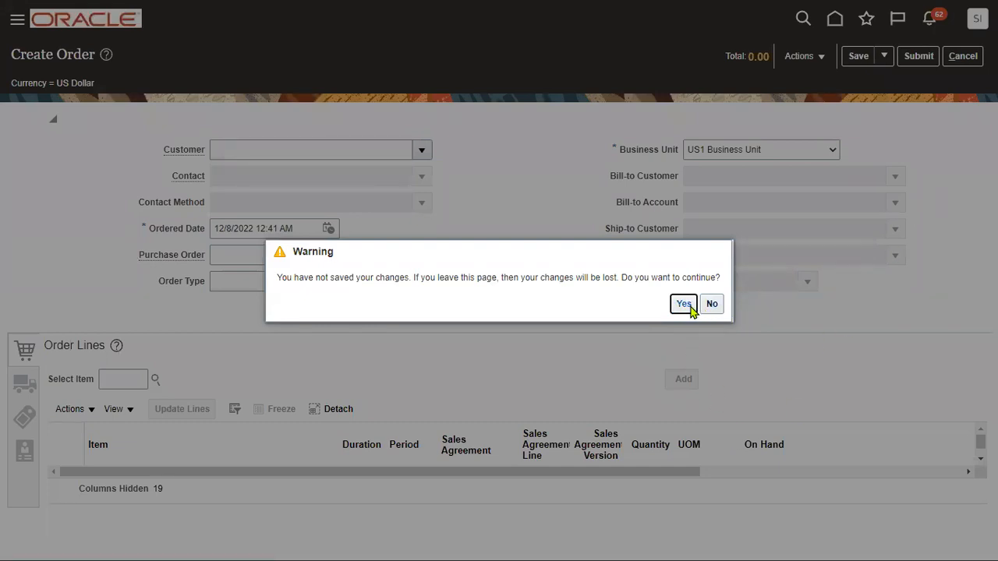
{"action": "left_click", "coordinate": [682, 304]}
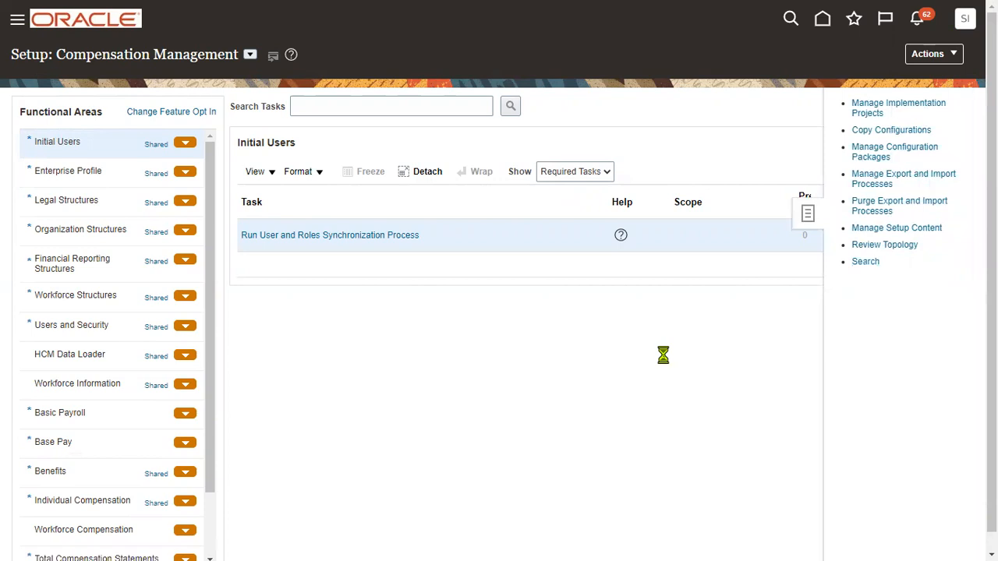
- Find and open Manage Order Management Parameters, then select Item Validation Organization
{"action": "left_click", "coordinate": [790, 18]}
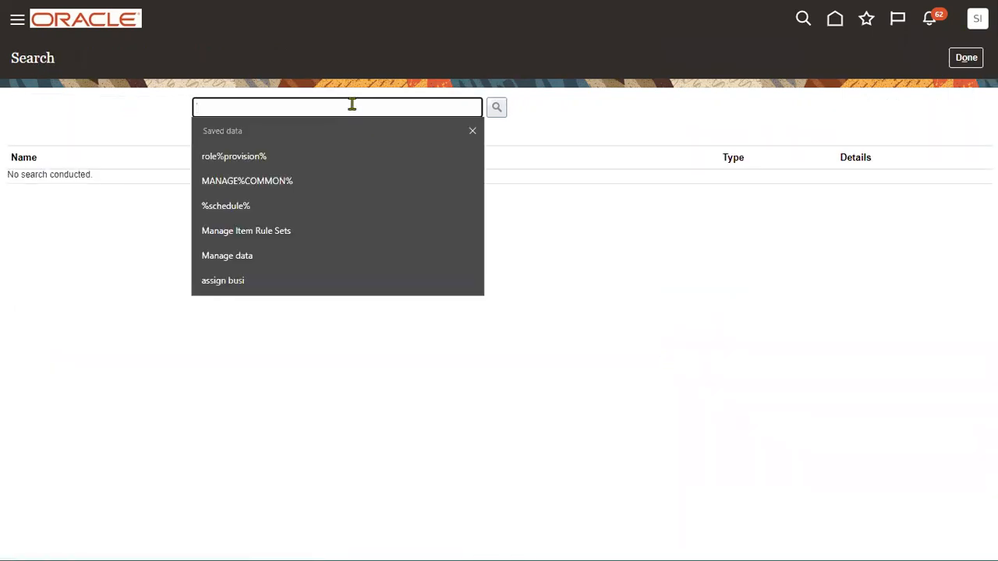
{"action": "type", "text": "Order Management Parameters"}
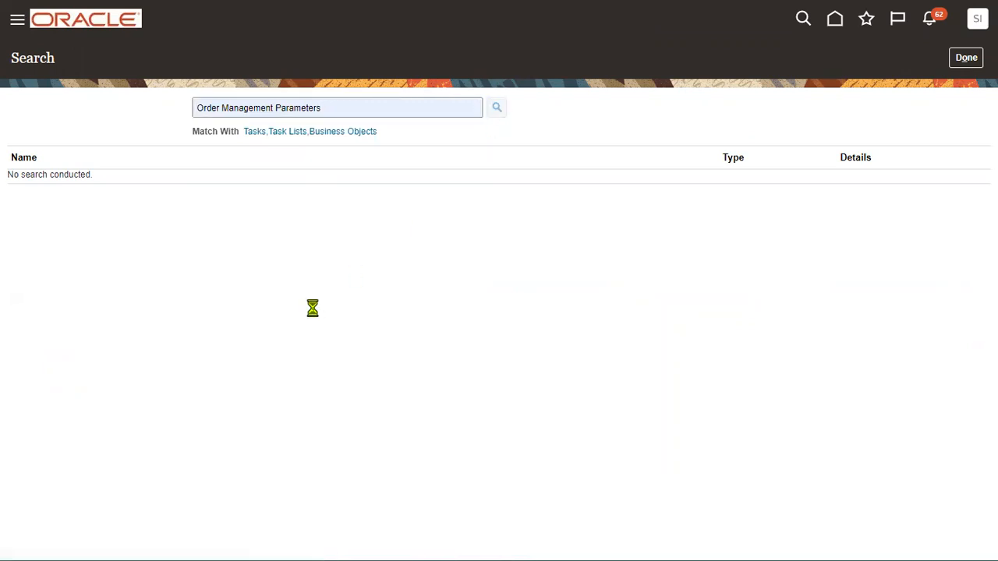
{"action": "left_click", "coordinate": [496, 108]}
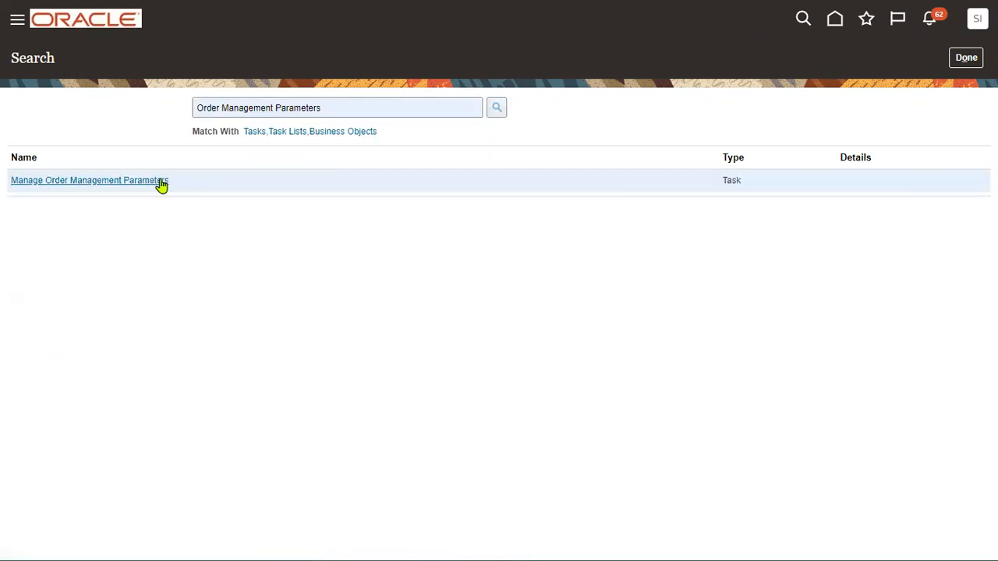
{"action": "left_click", "coordinate": [89, 180]}
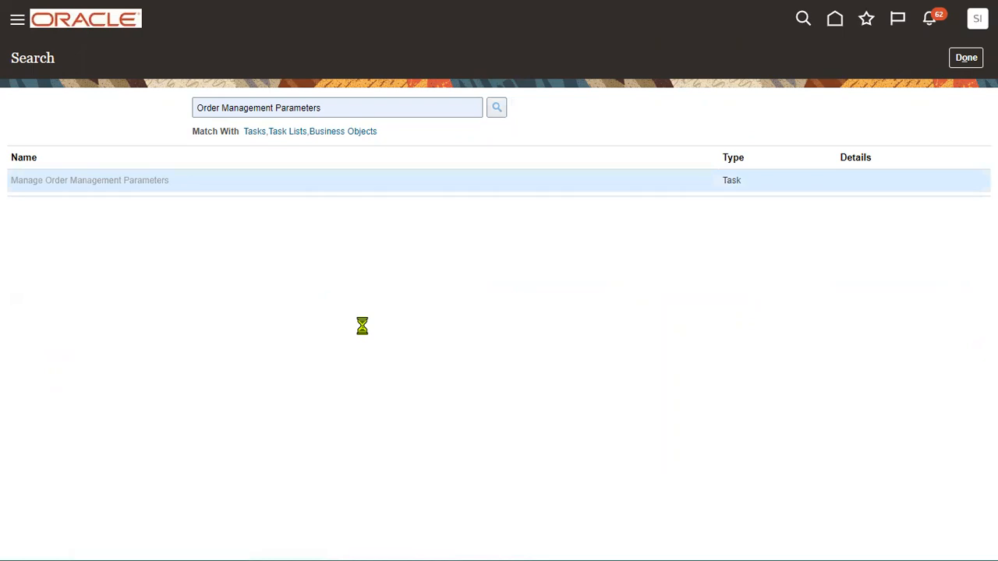
{"action": "left_click", "coordinate": [89, 180]}
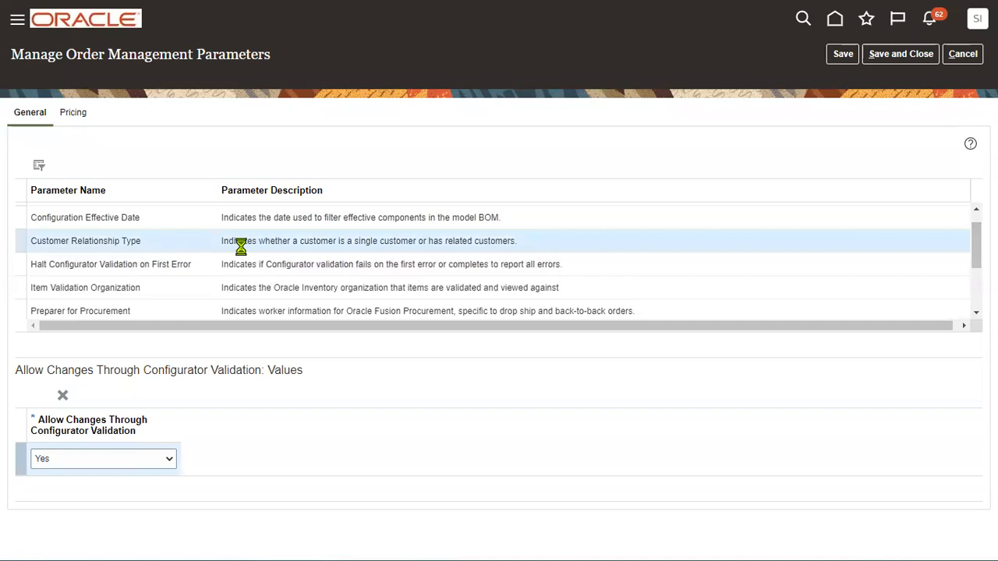
{"action": "left_click", "coordinate": [85, 240]}
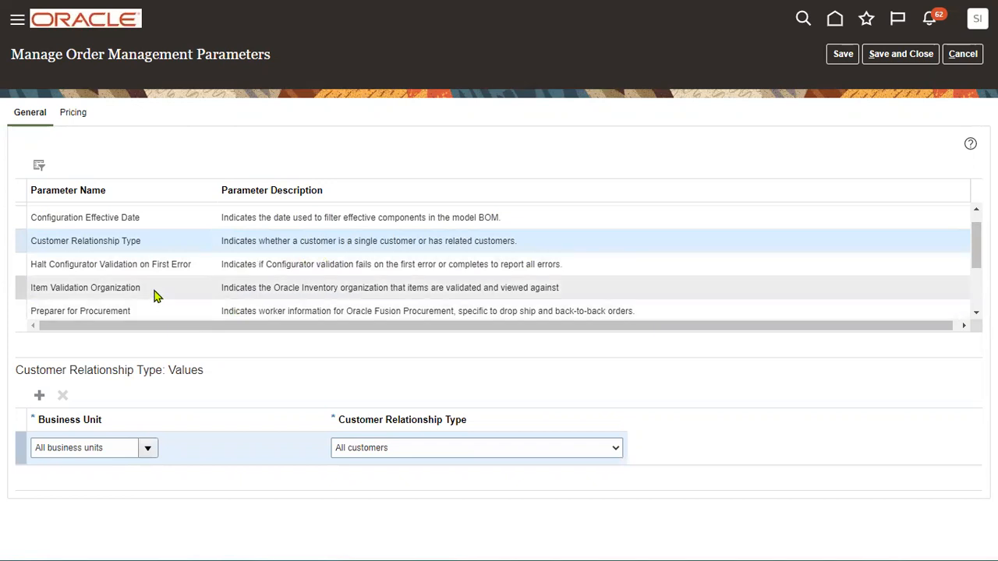
{"action": "left_click", "coordinate": [85, 287]}
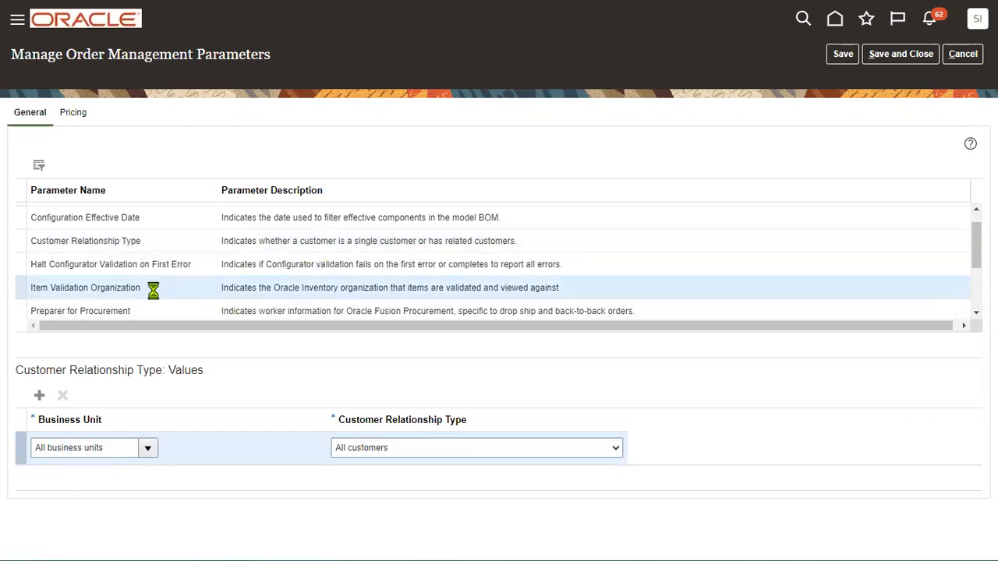
- Review the existing business unit mappings and add a new row
{"action": "left_click", "coordinate": [85, 287]}
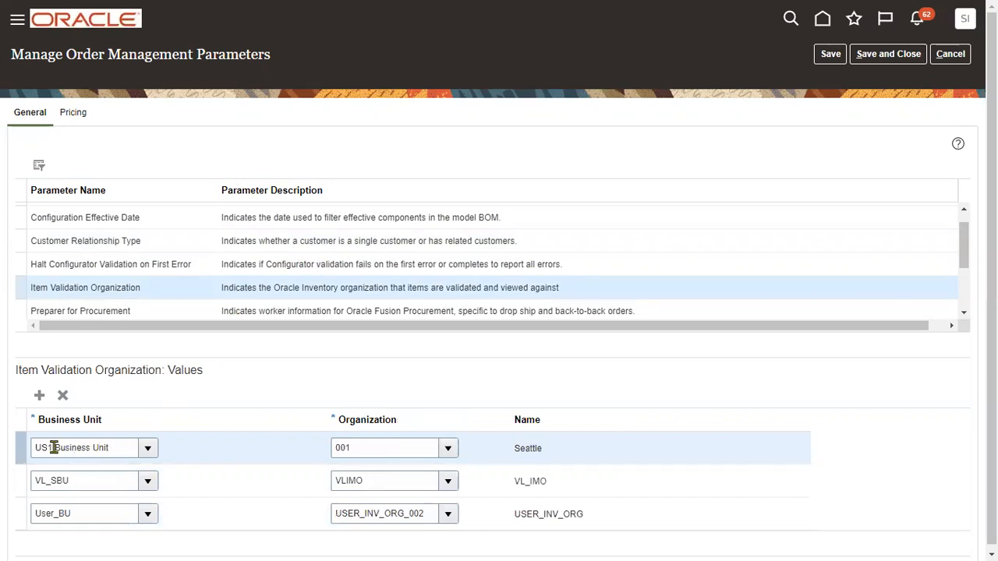
{"action": "mouse_move", "coordinate": [89, 432]}
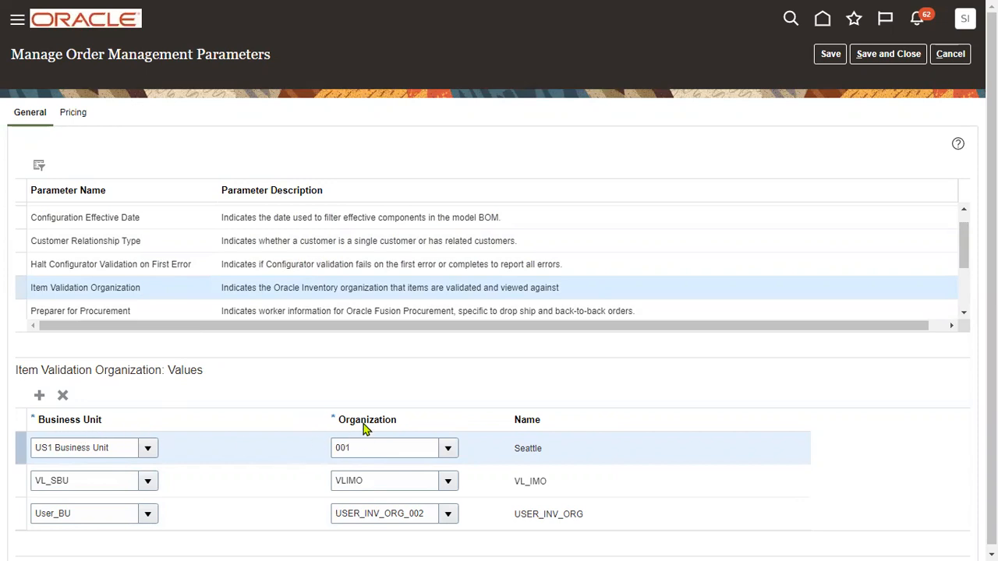
{"action": "mouse_move", "coordinate": [353, 442]}
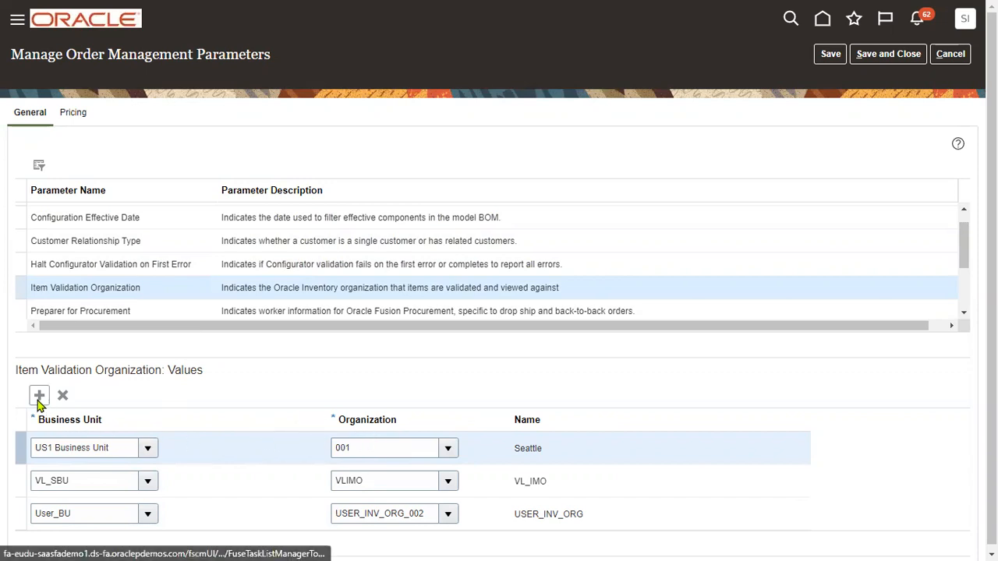
{"action": "left_click", "coordinate": [39, 395]}
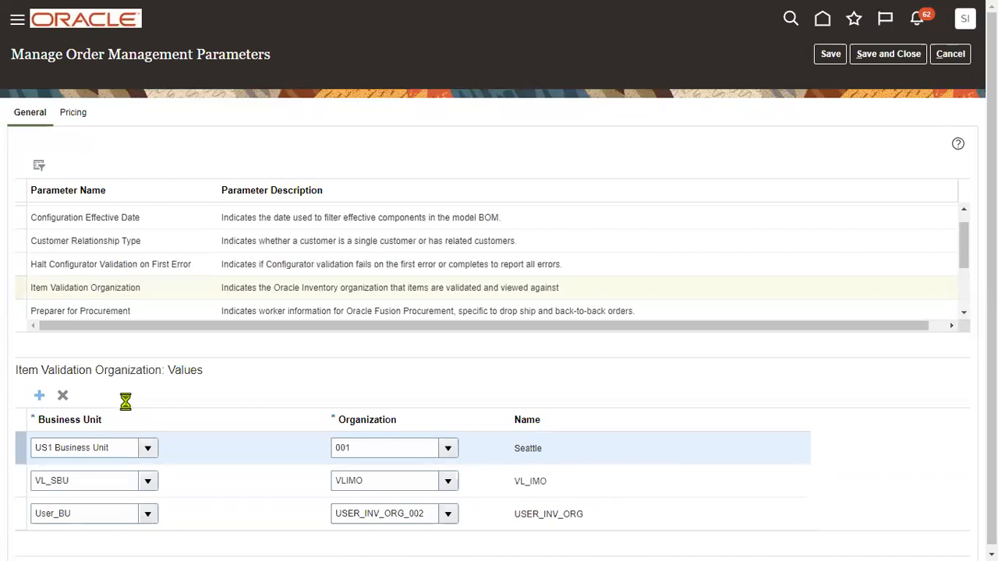
- Search business units for 'US1' and assign US1 Business Unit1 to the new row
{"action": "left_click", "coordinate": [39, 396]}
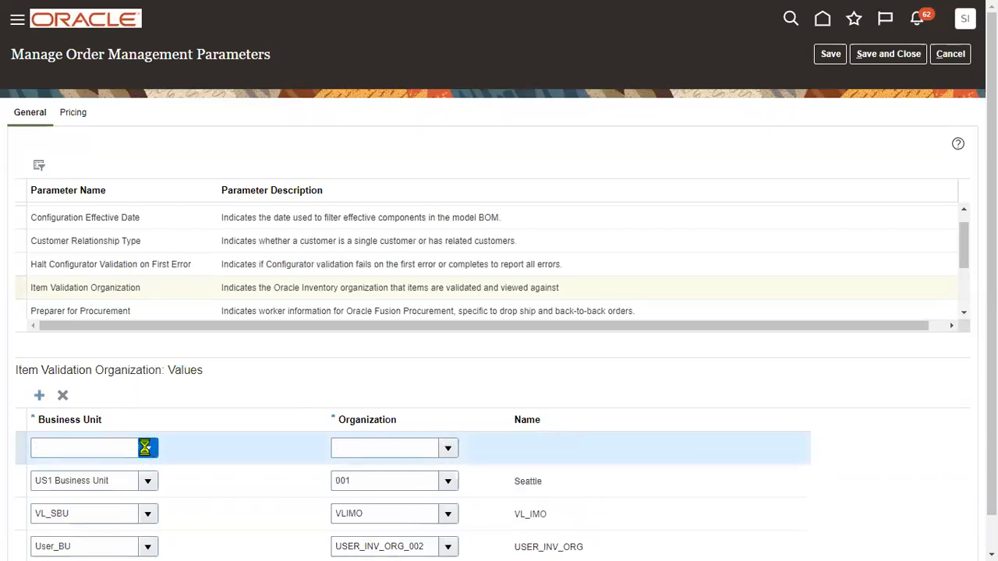
{"action": "left_click", "coordinate": [148, 447]}
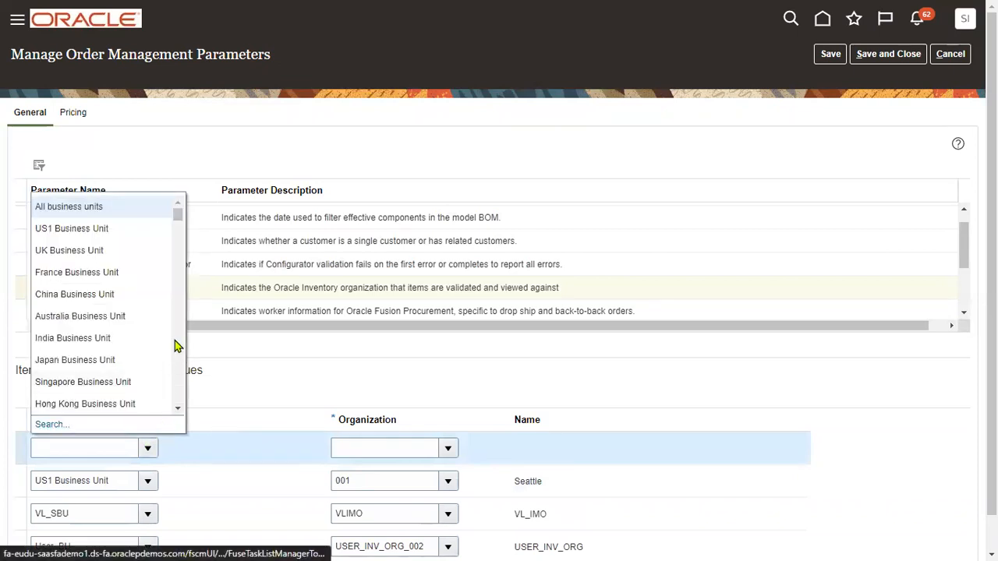
{"action": "left_click_drag", "start_coordinate": [177, 218], "coordinate": [178, 269]}
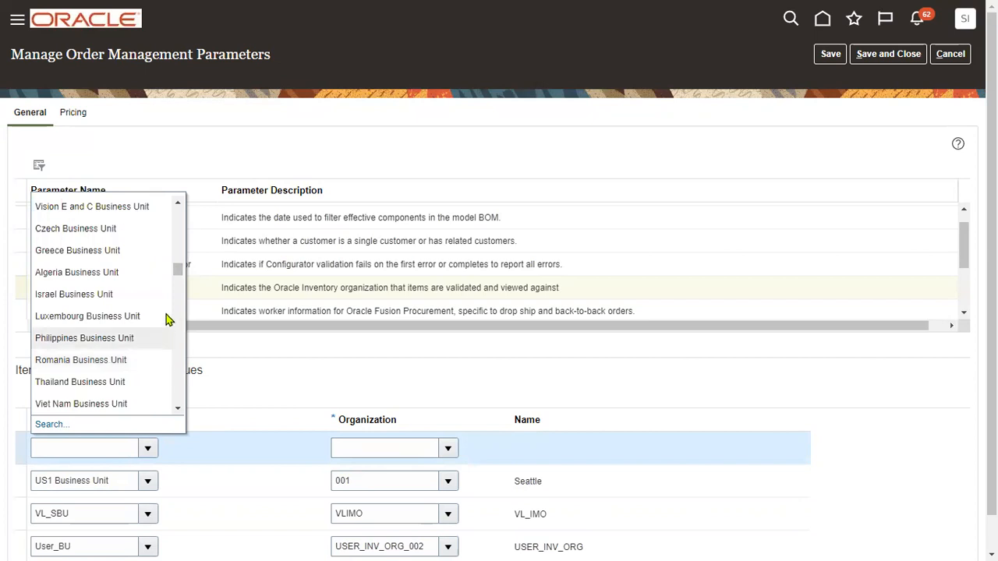
{"action": "scroll", "scroll_direction": "down", "scroll_amount": 3}
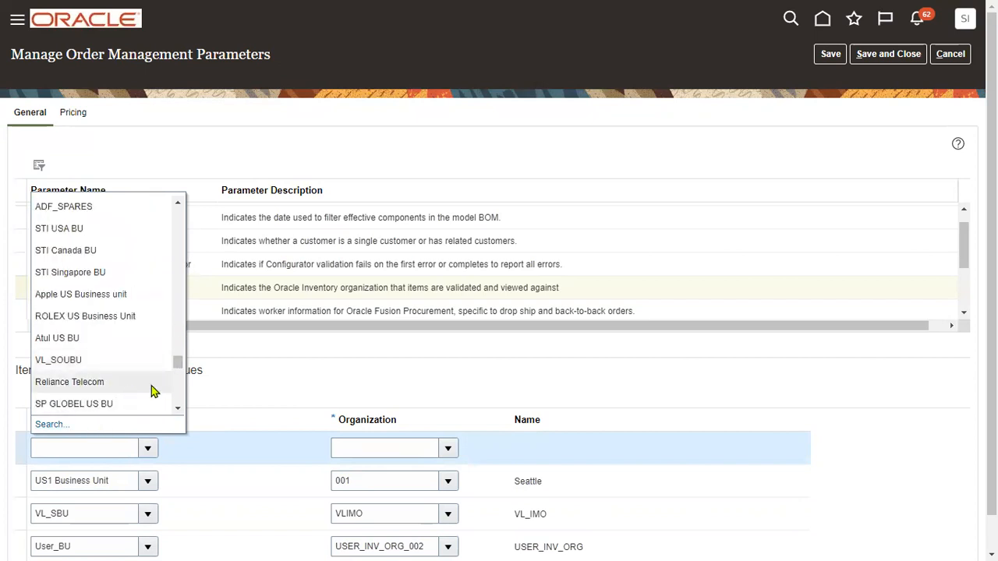
{"action": "scroll", "scroll_direction": "down", "scroll_amount": 3}
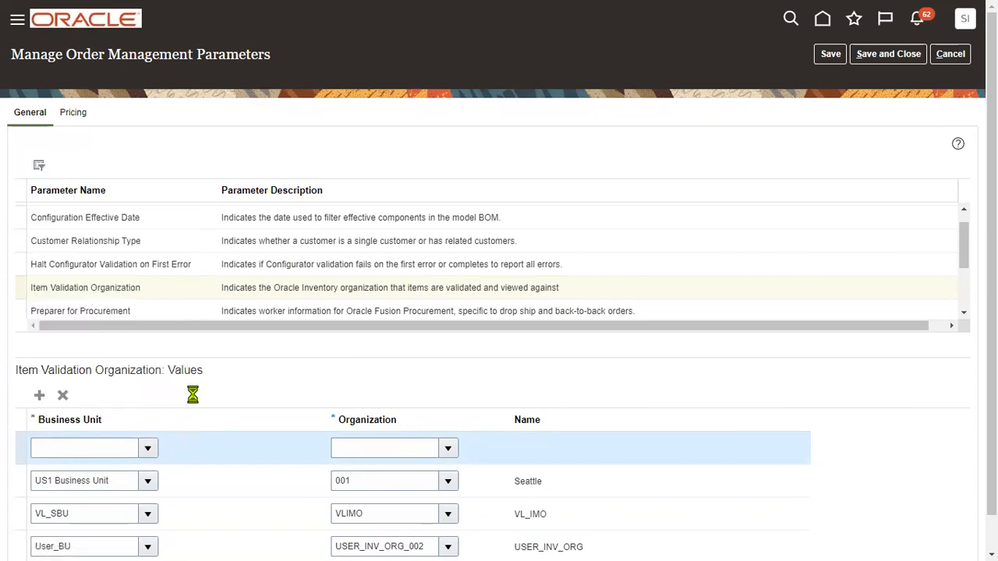
{"action": "left_click", "coordinate": [147, 447]}
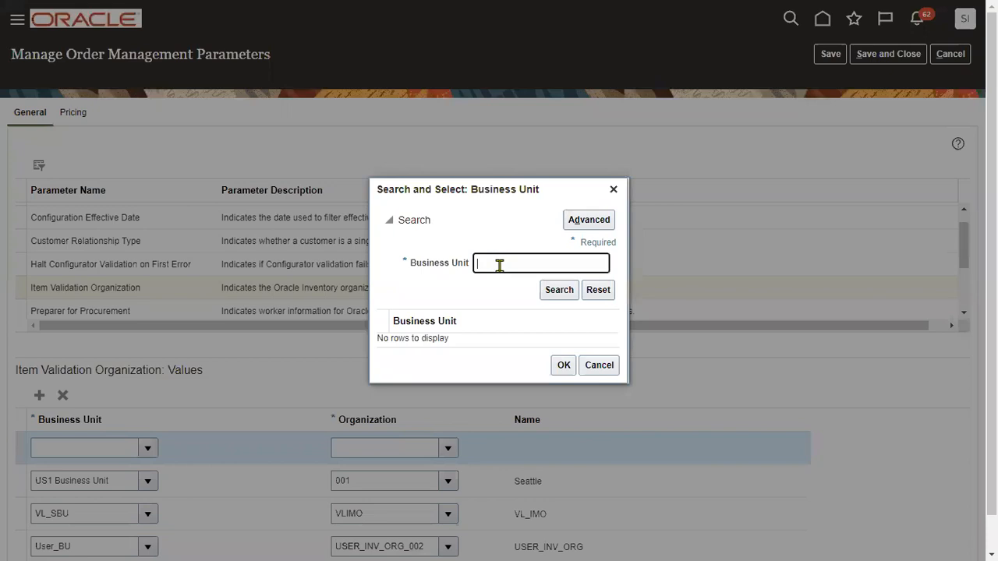
{"action": "type", "text": "US1"}
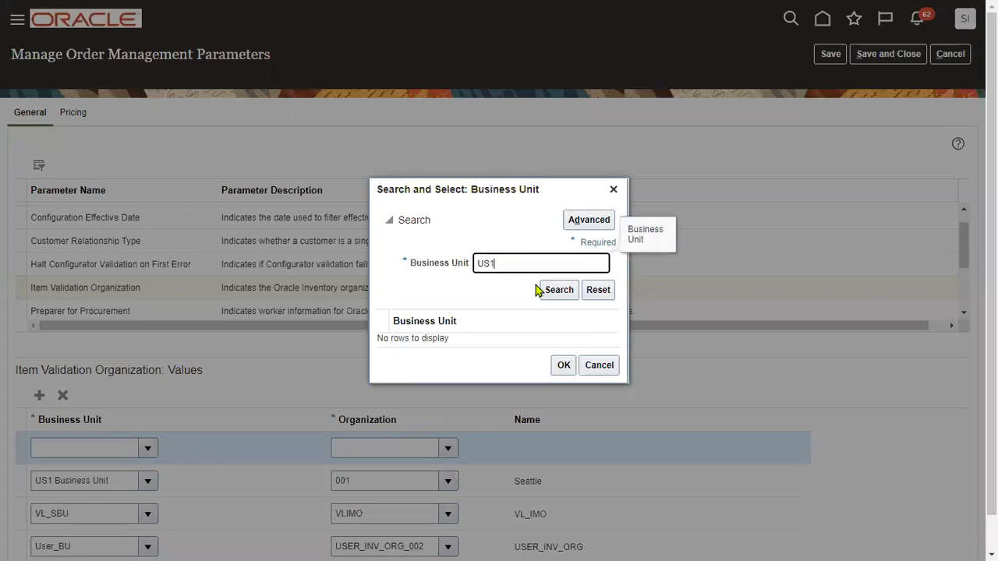
{"action": "left_click", "coordinate": [559, 290]}
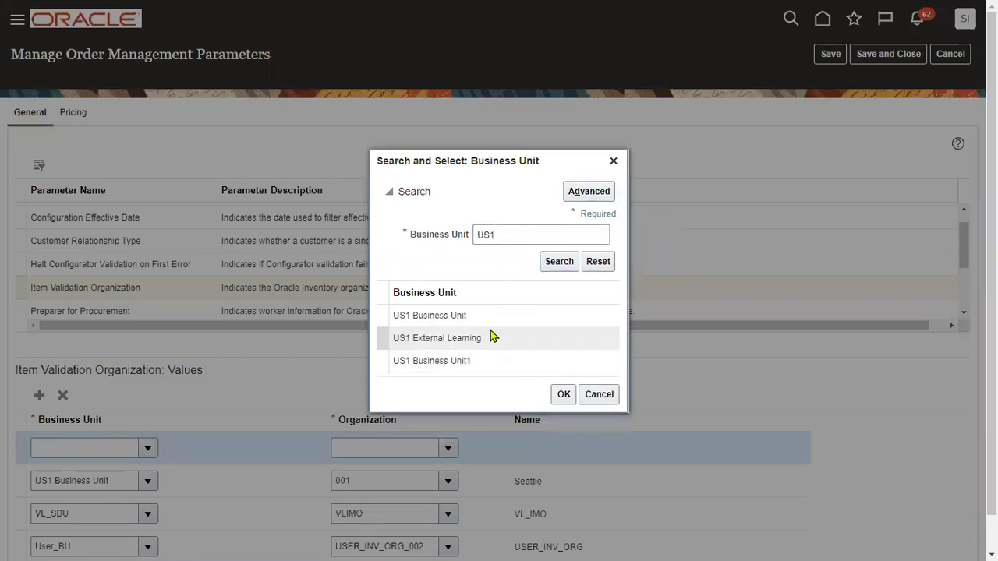
{"action": "left_click", "coordinate": [431, 360]}
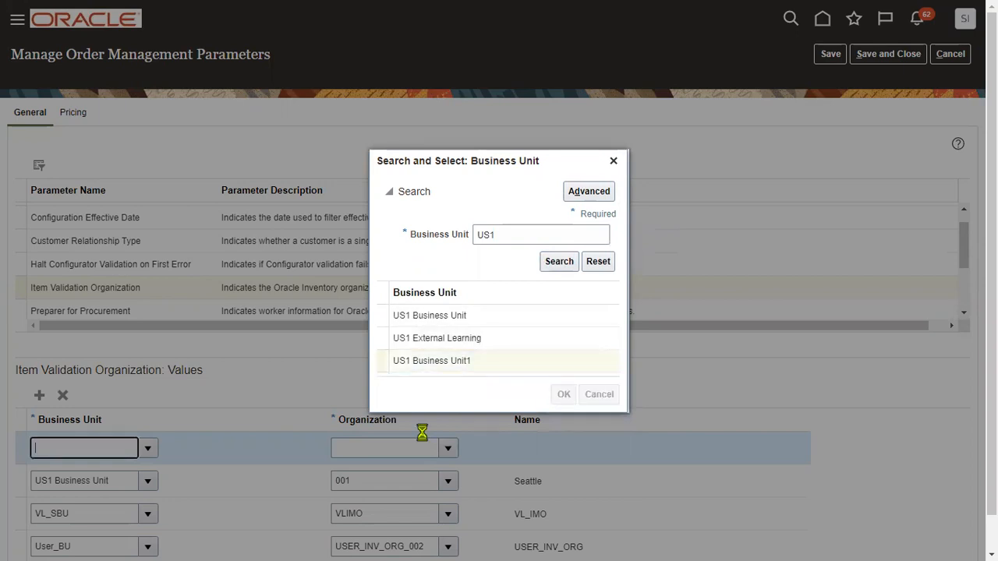
{"action": "double_click", "coordinate": [431, 360]}
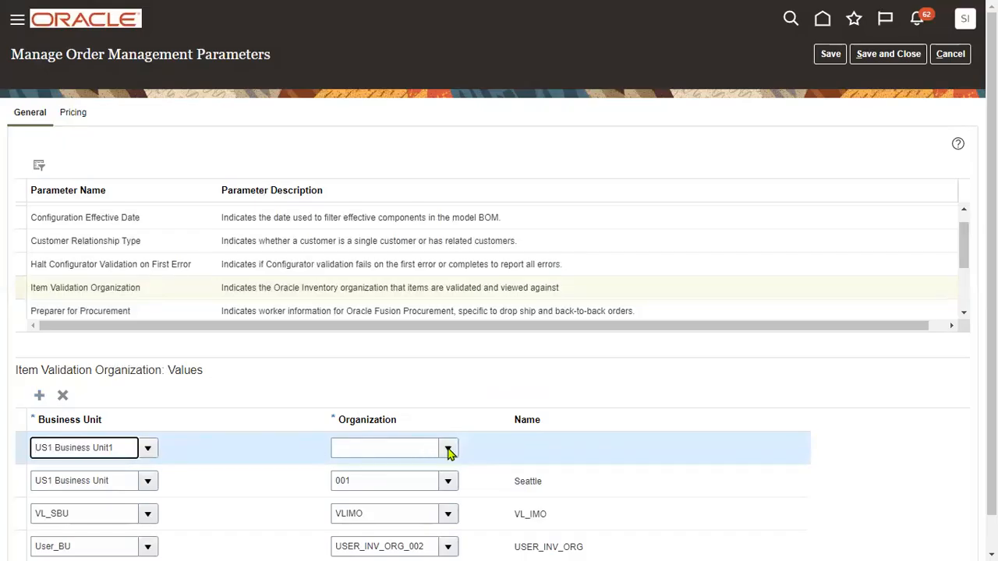
- Set the new row's organization to 001, save, and close the parameters
{"action": "left_click", "coordinate": [447, 448]}
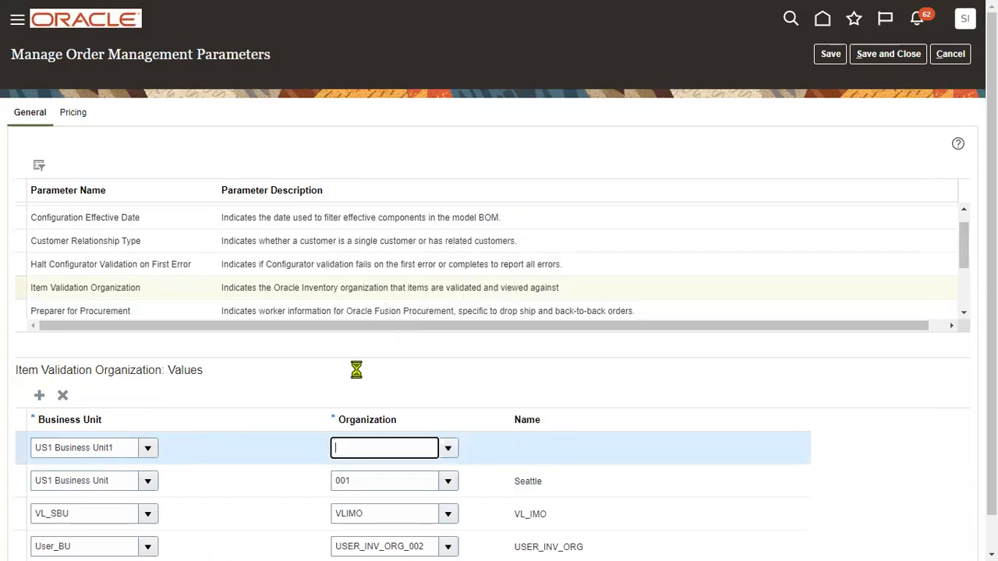
{"action": "type", "text": "001"}
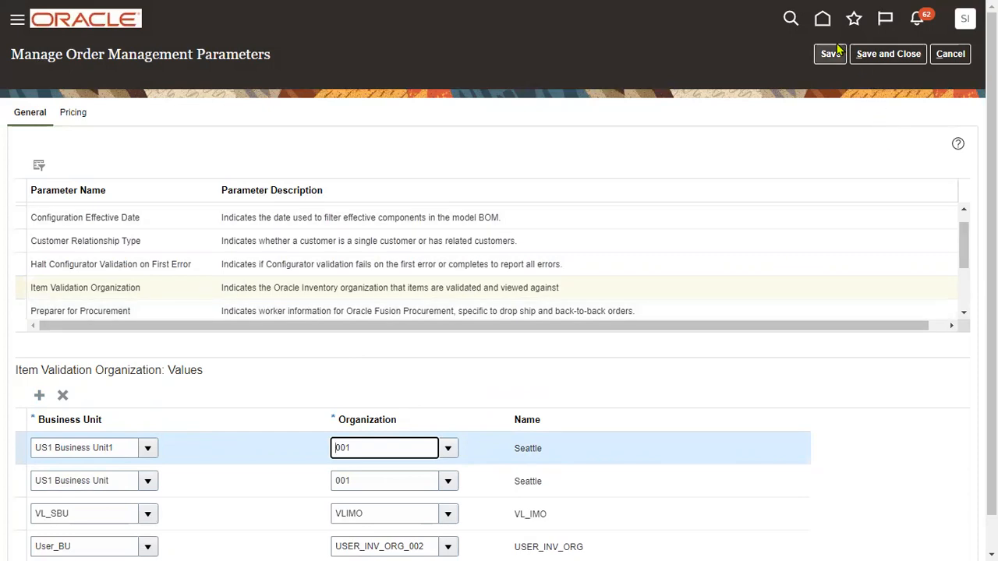
{"action": "left_click", "coordinate": [828, 54]}
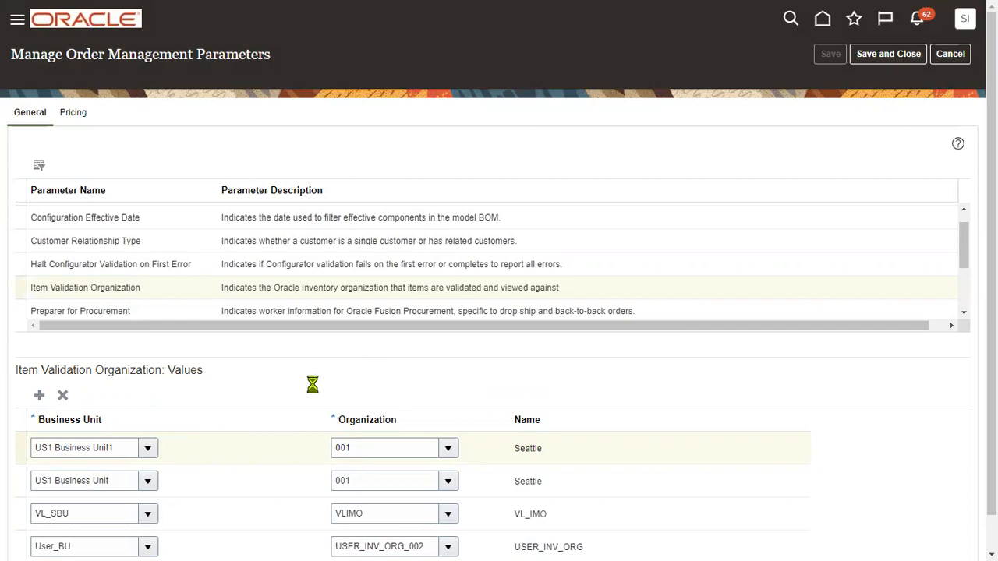
{"action": "left_click", "coordinate": [829, 54]}
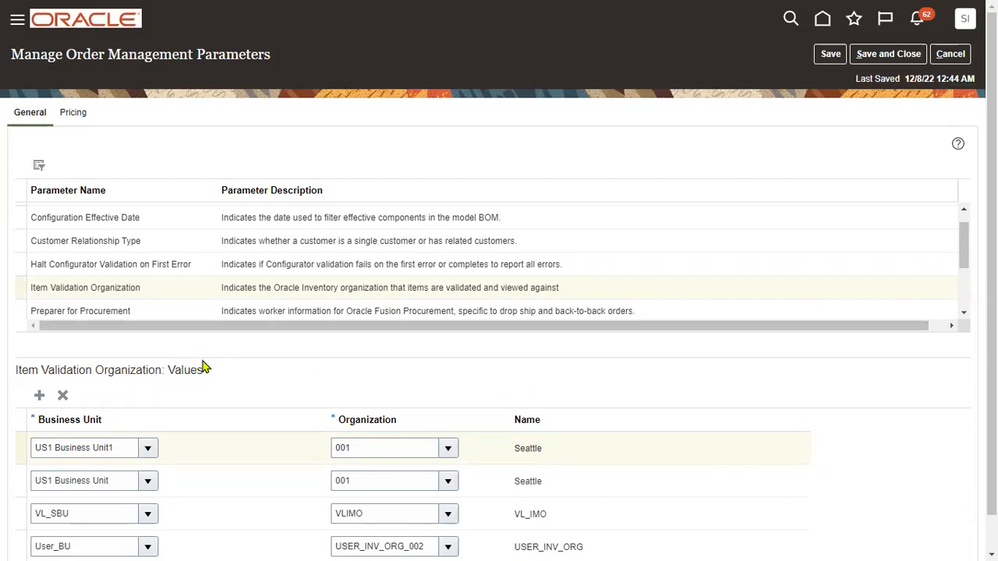
{"action": "left_click", "coordinate": [888, 54]}
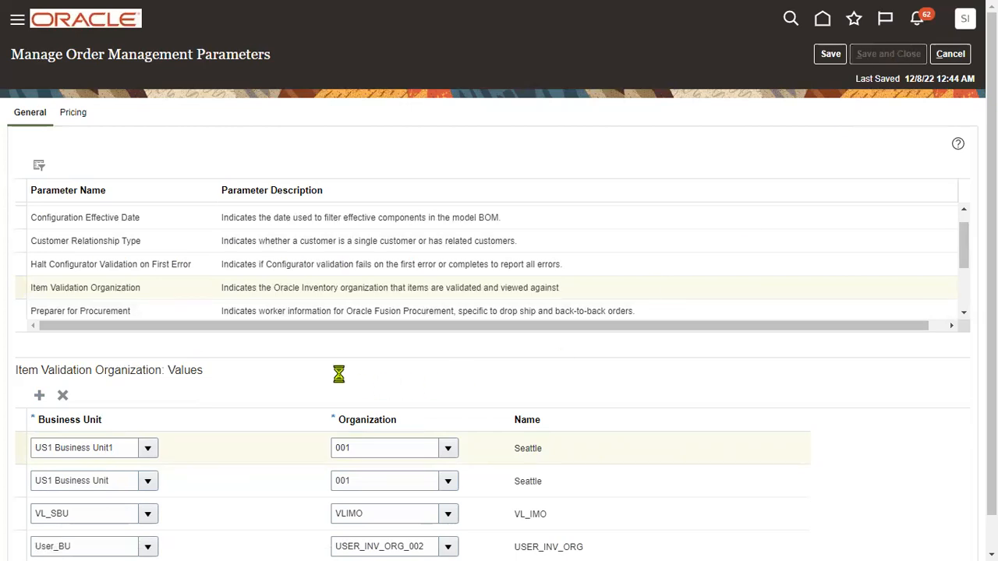
{"action": "left_click", "coordinate": [17, 18]}
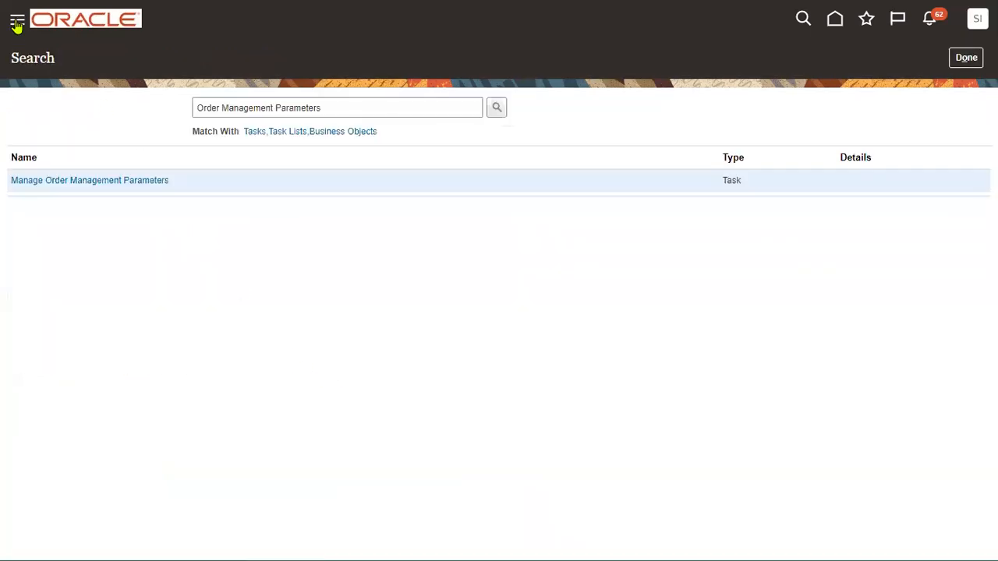
- Return to Order Management through the Navigator and start a new sales order
{"action": "left_click", "coordinate": [16, 19]}
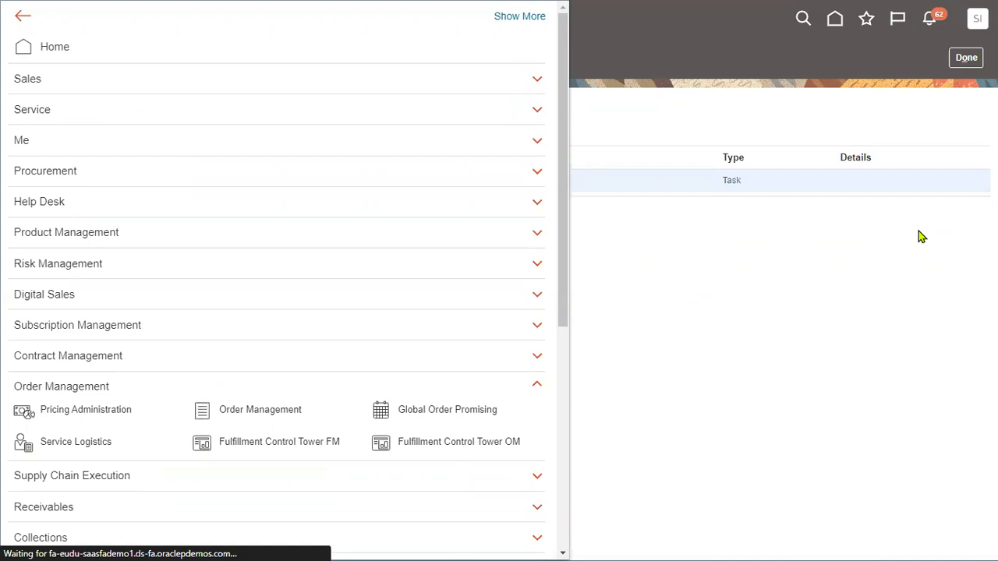
{"action": "left_click", "coordinate": [259, 409]}
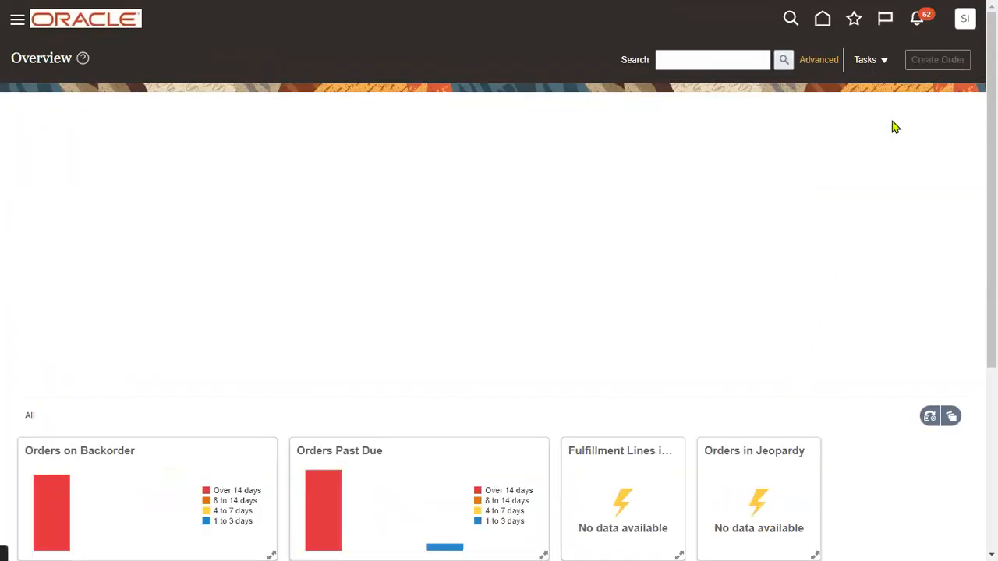
{"action": "left_click", "coordinate": [938, 59]}
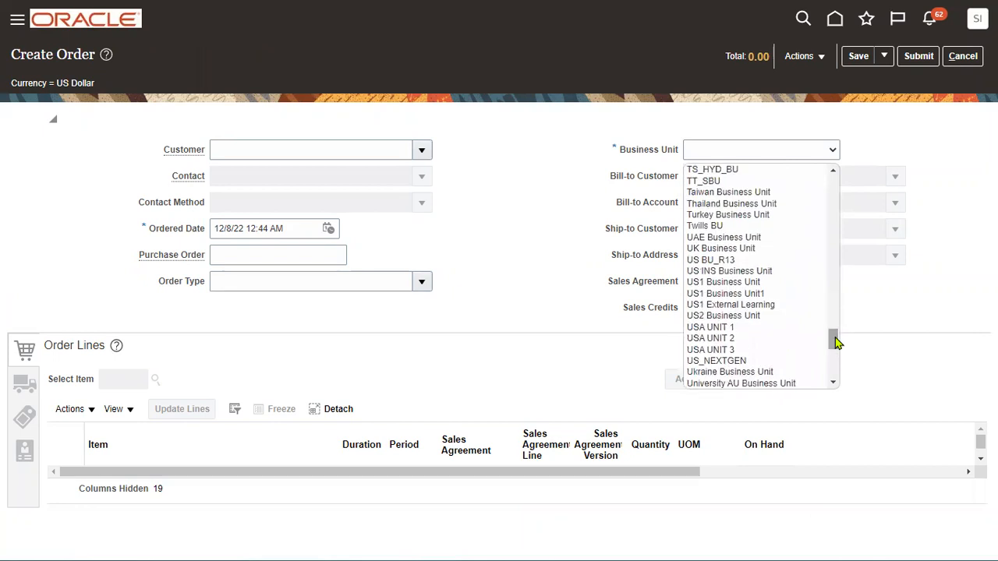
- Set the order's business unit to US1 Business Unit1 and search items for AS85
{"action": "left_click", "coordinate": [724, 293]}
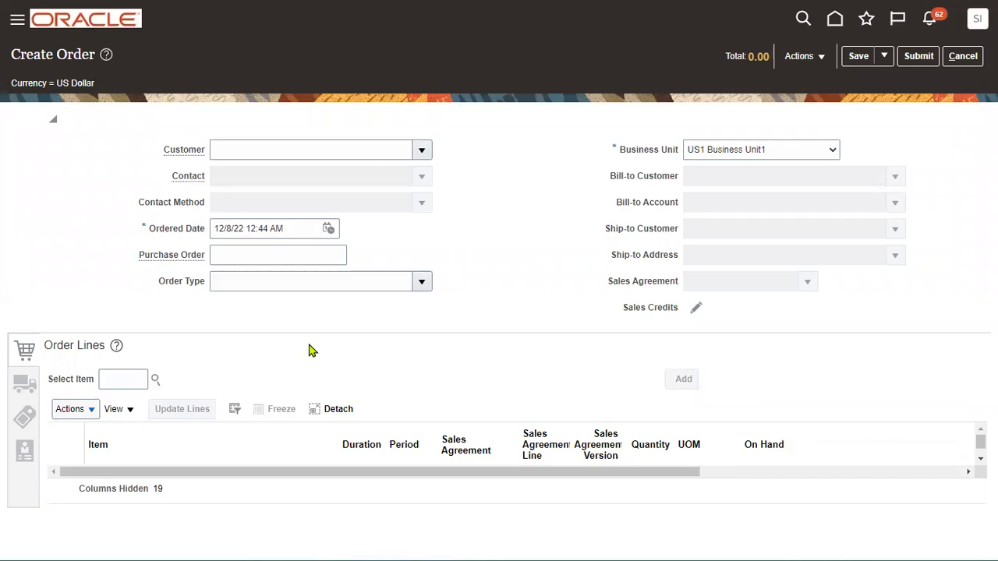
{"action": "type", "text": "AS"}
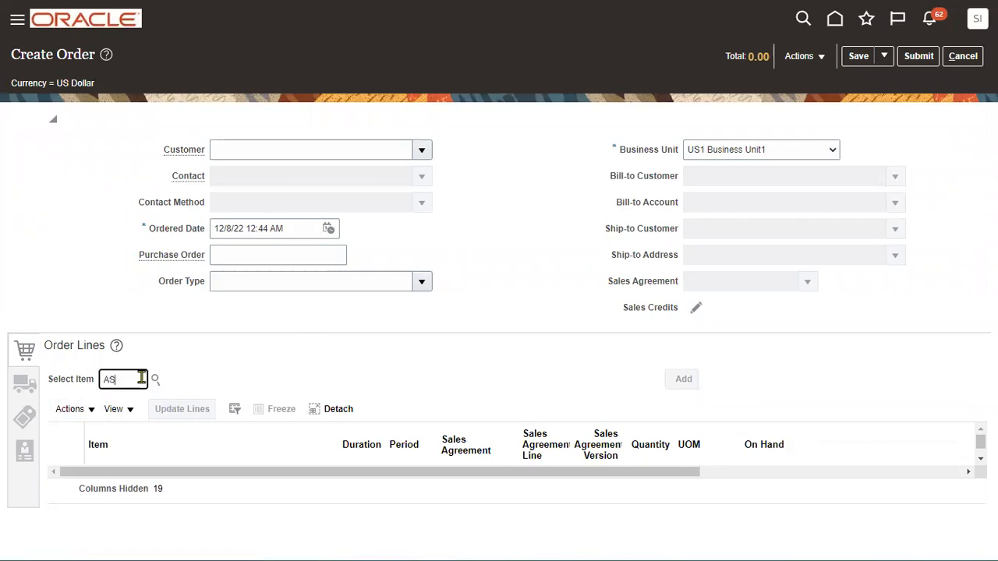
{"action": "type", "text": "85"}
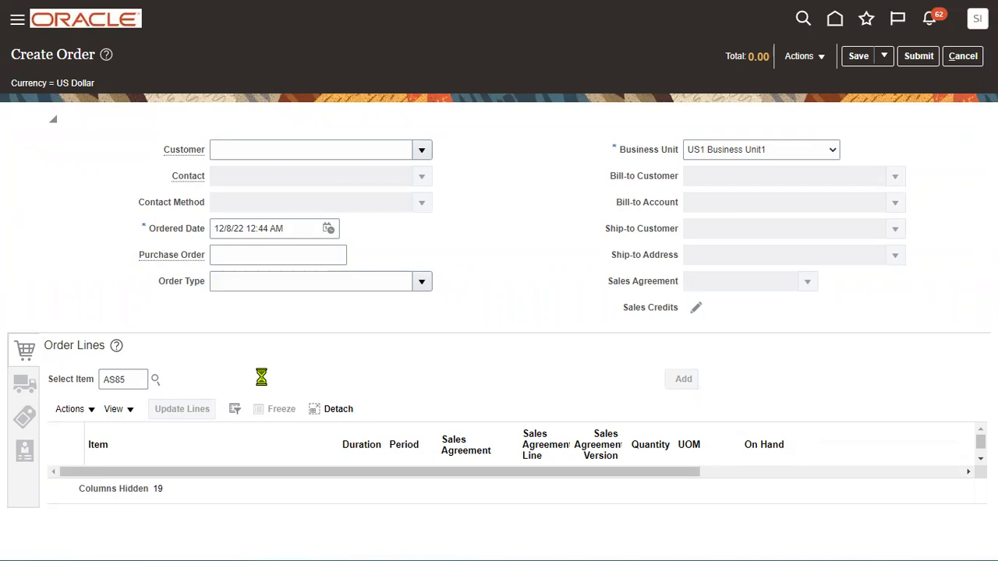
{"action": "mouse_move", "coordinate": [328, 369]}
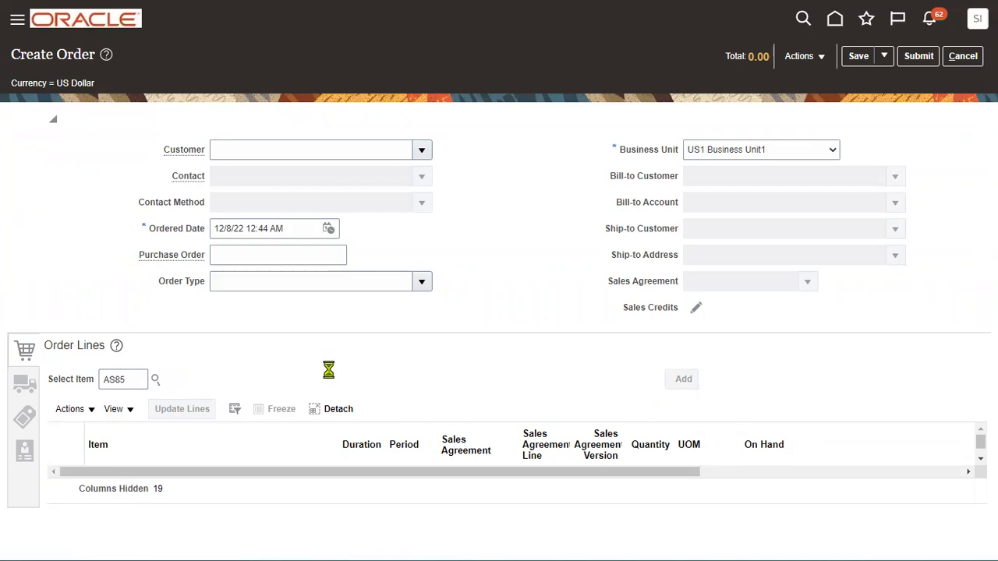
{"action": "left_click", "coordinate": [156, 380]}
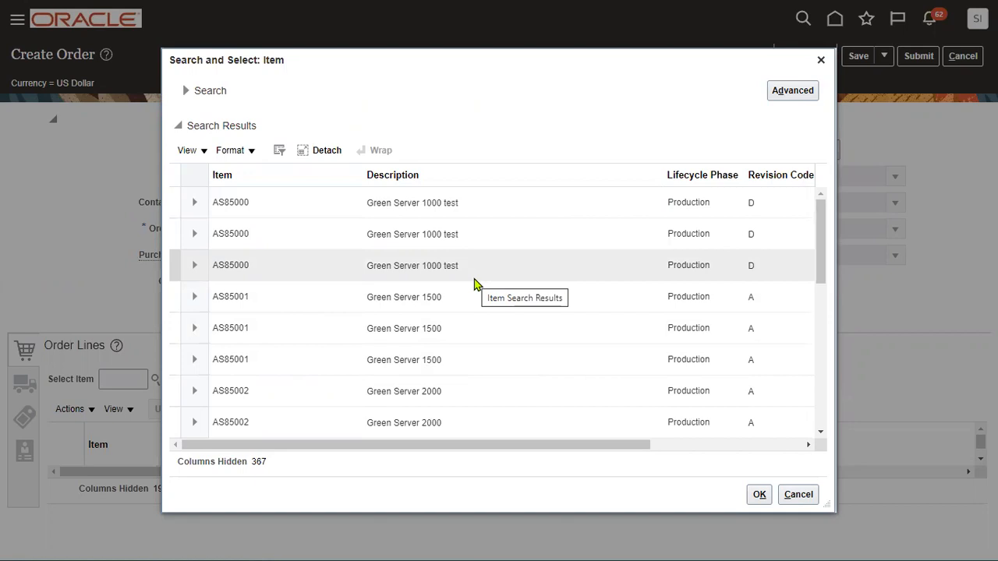
{"action": "mouse_move", "coordinate": [505, 84]}
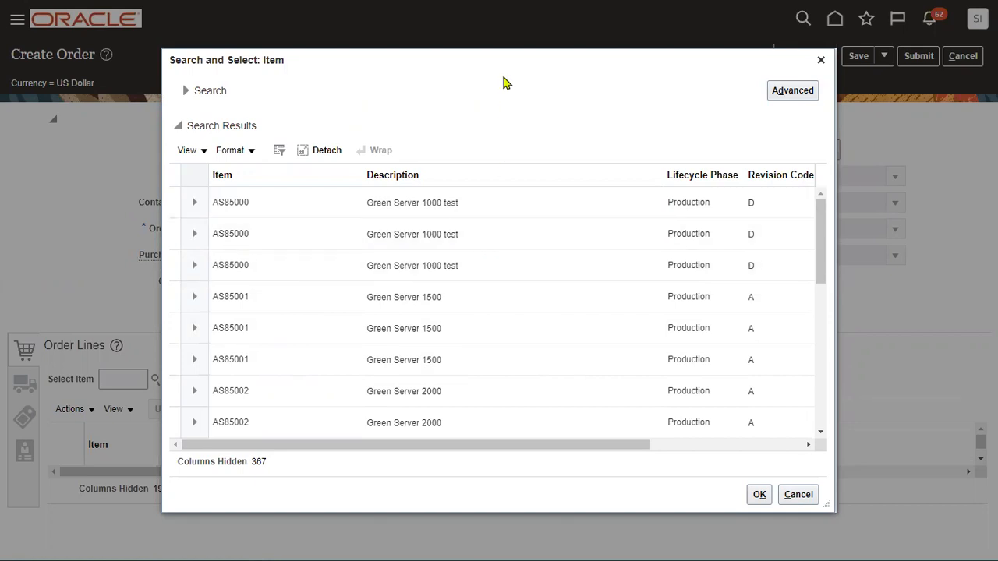